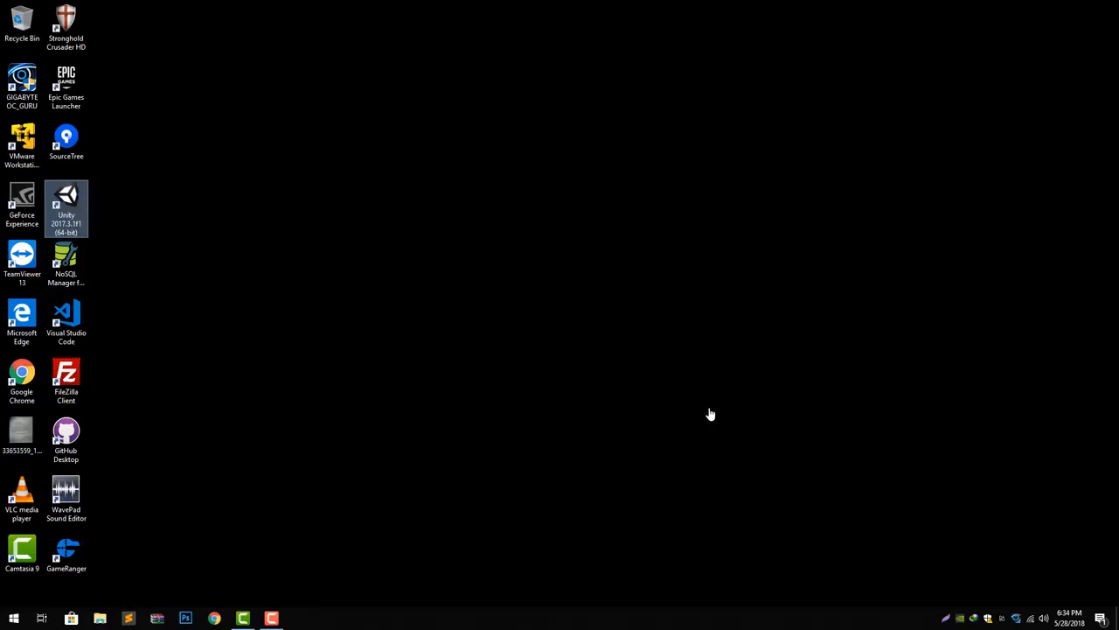
Step: Launch Unity from the desktop shortcut, opening the ARVideo project
double_click(66, 206)
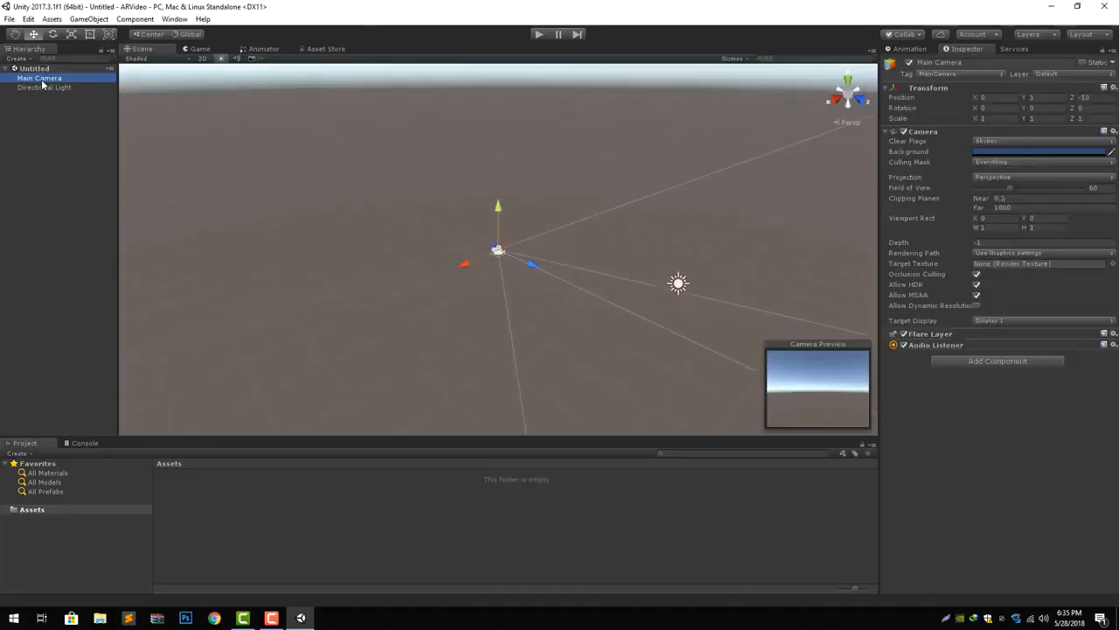
Step: Add a Vuforia AR Camera from the Hierarchy menu and import the required Vuforia assets
right_click(39, 77)
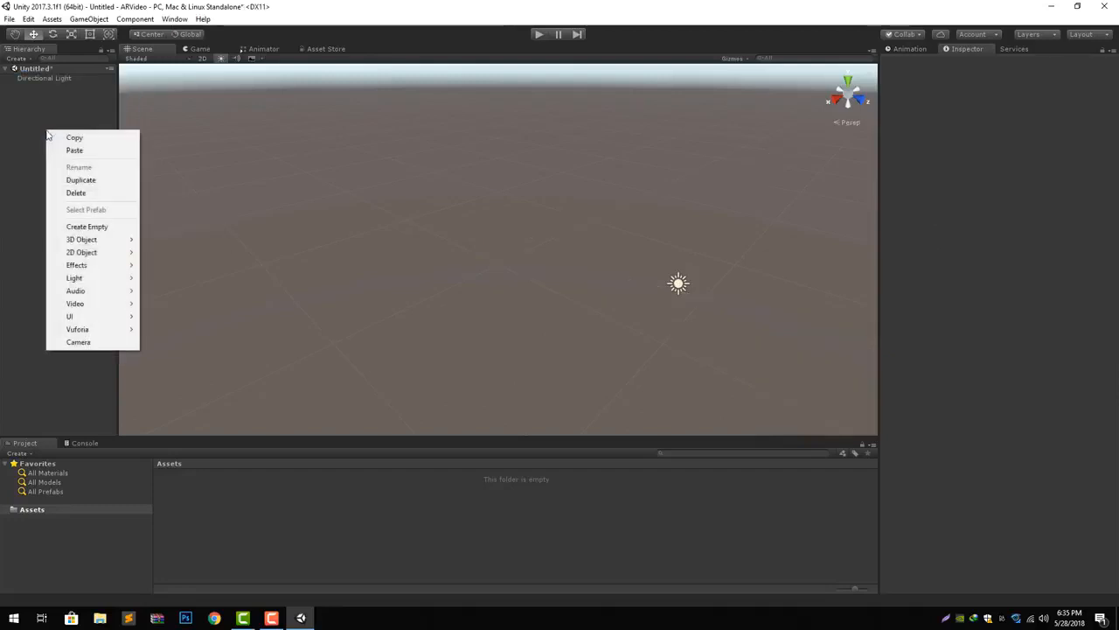
mouse_move(77, 329)
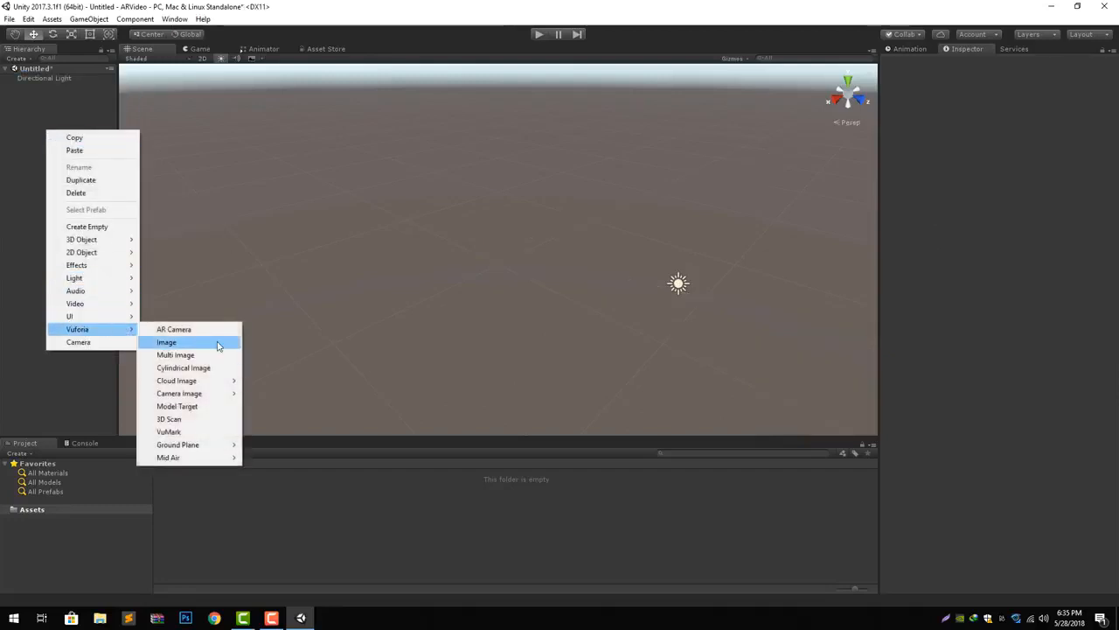
click(175, 329)
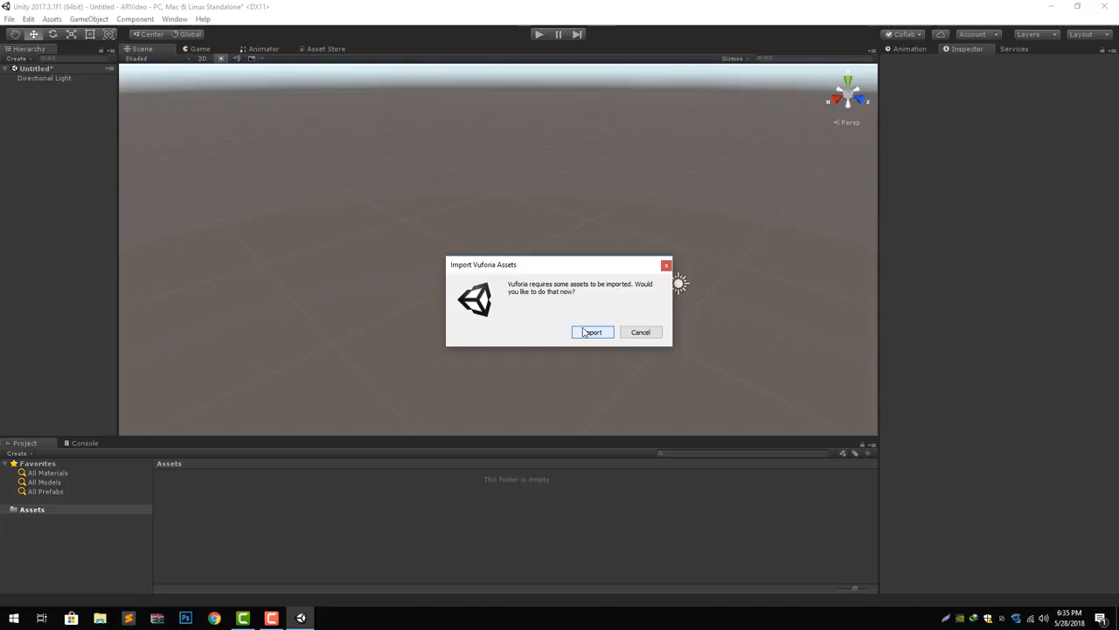
click(593, 332)
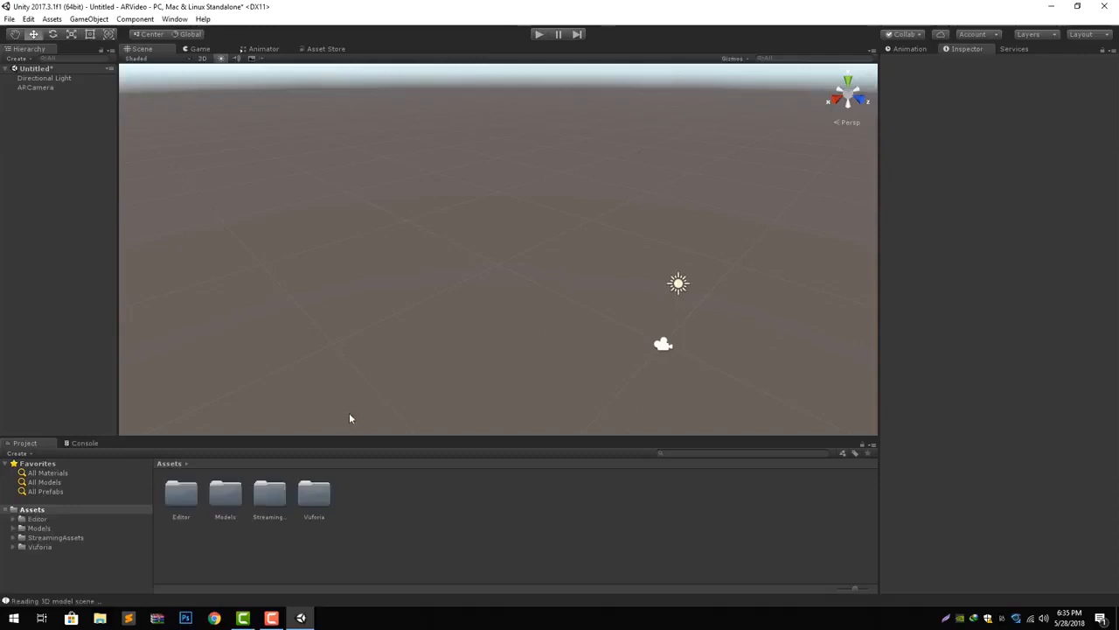
mouse_move(178, 203)
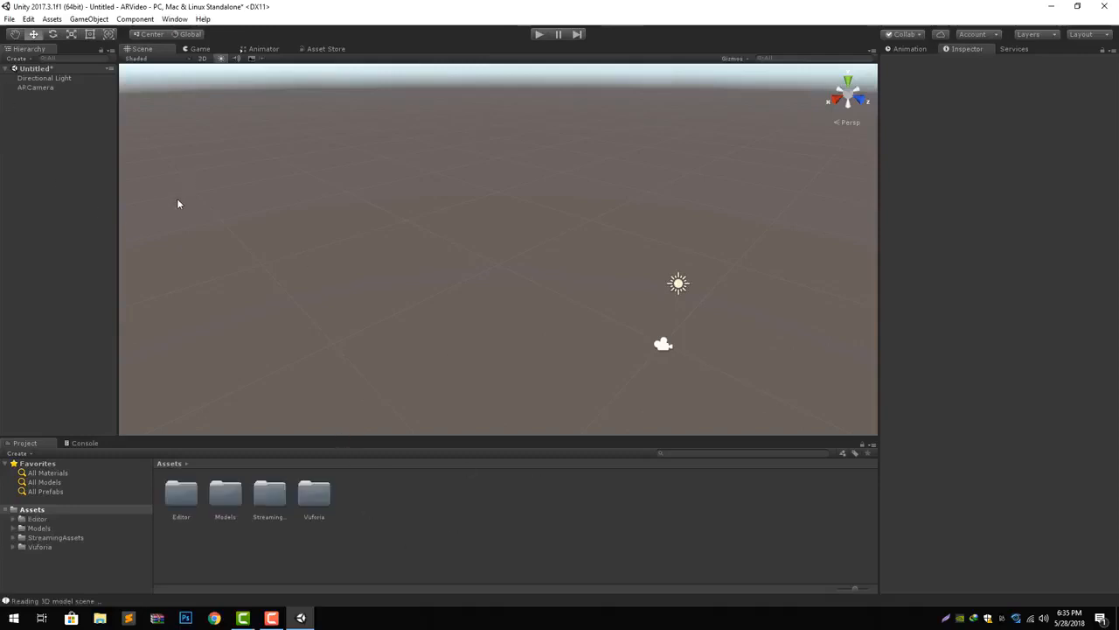
mouse_move(2, 203)
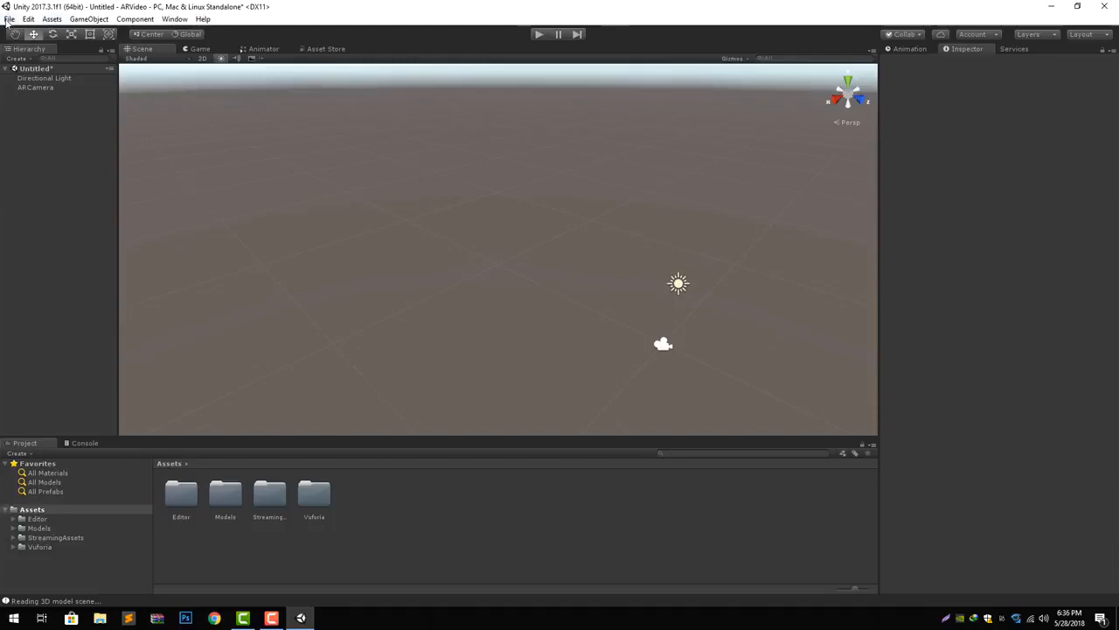
Step: In Player Settings > XR Settings, enable Vuforia Augmented Reality support
click(42, 133)
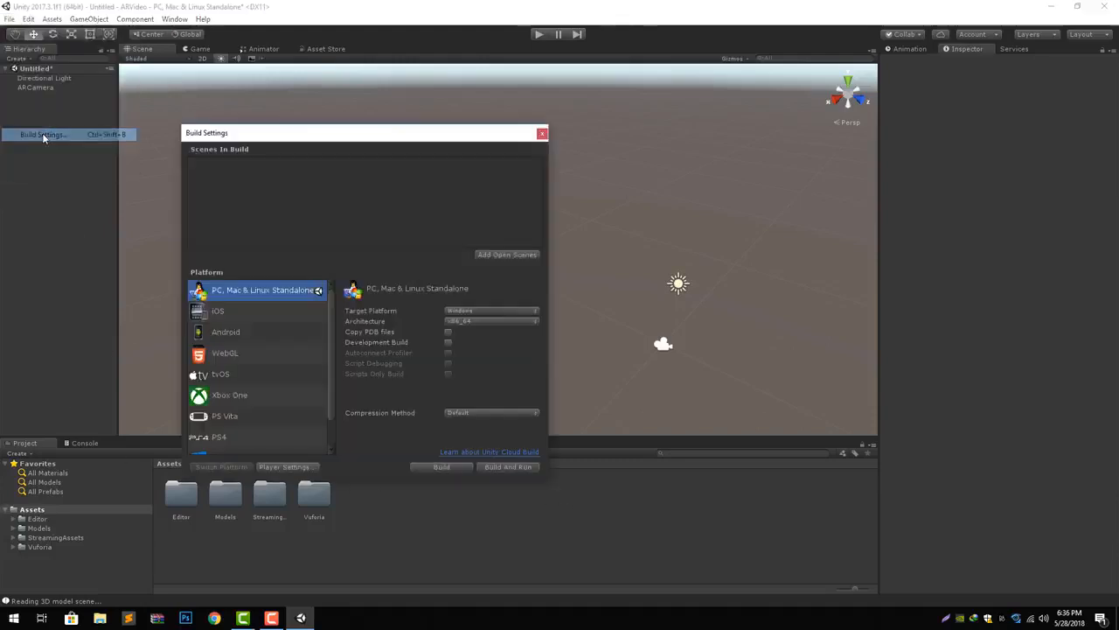
mouse_move(266, 367)
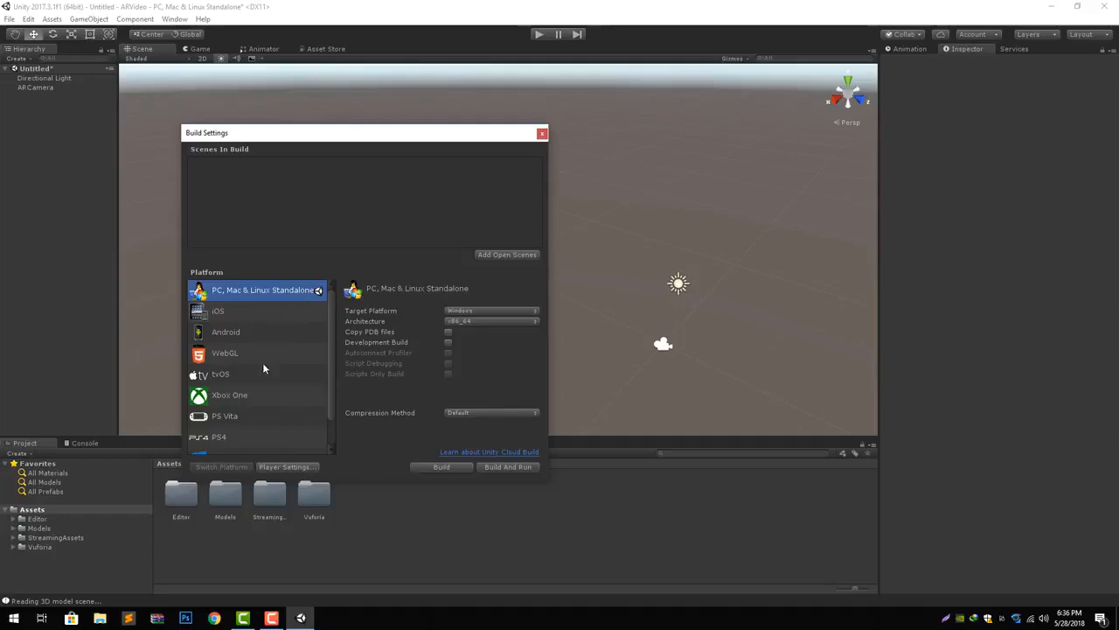
click(287, 466)
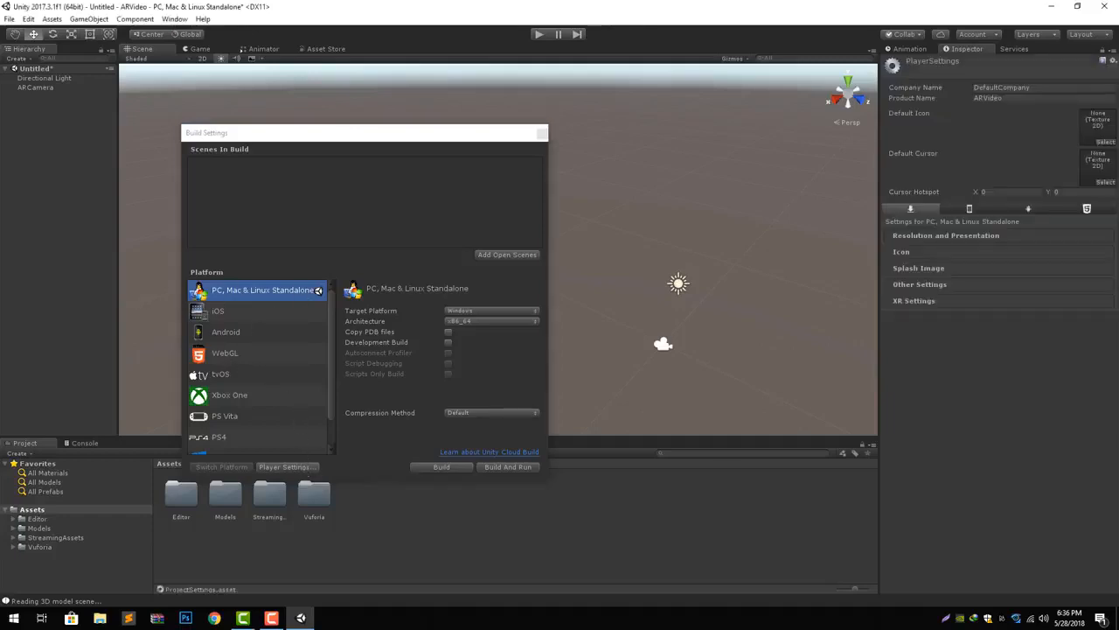
click(913, 301)
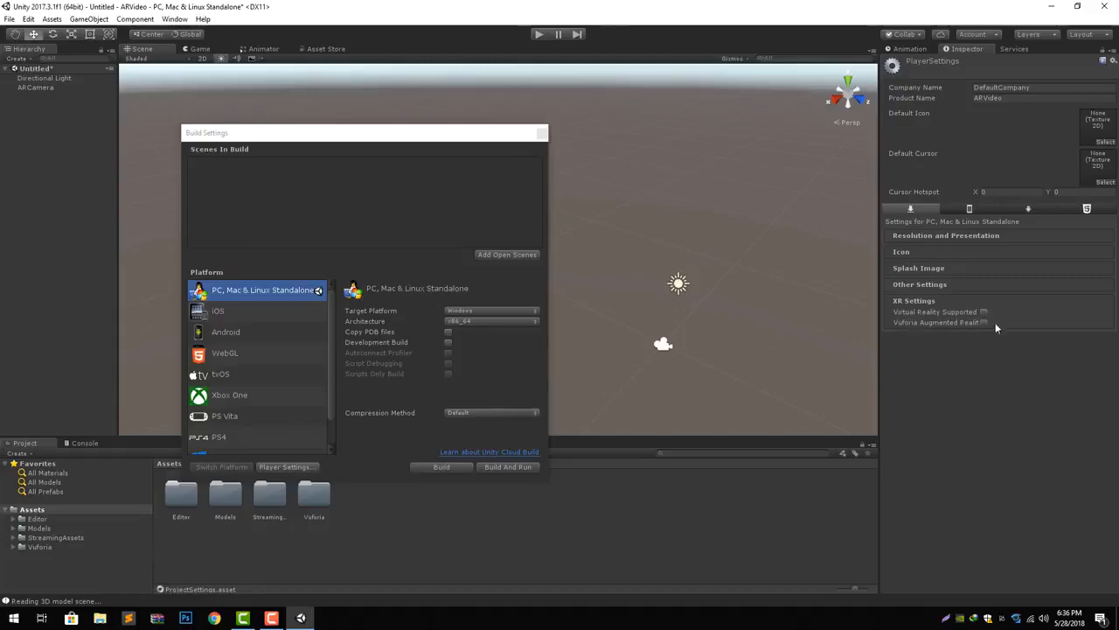
click(985, 322)
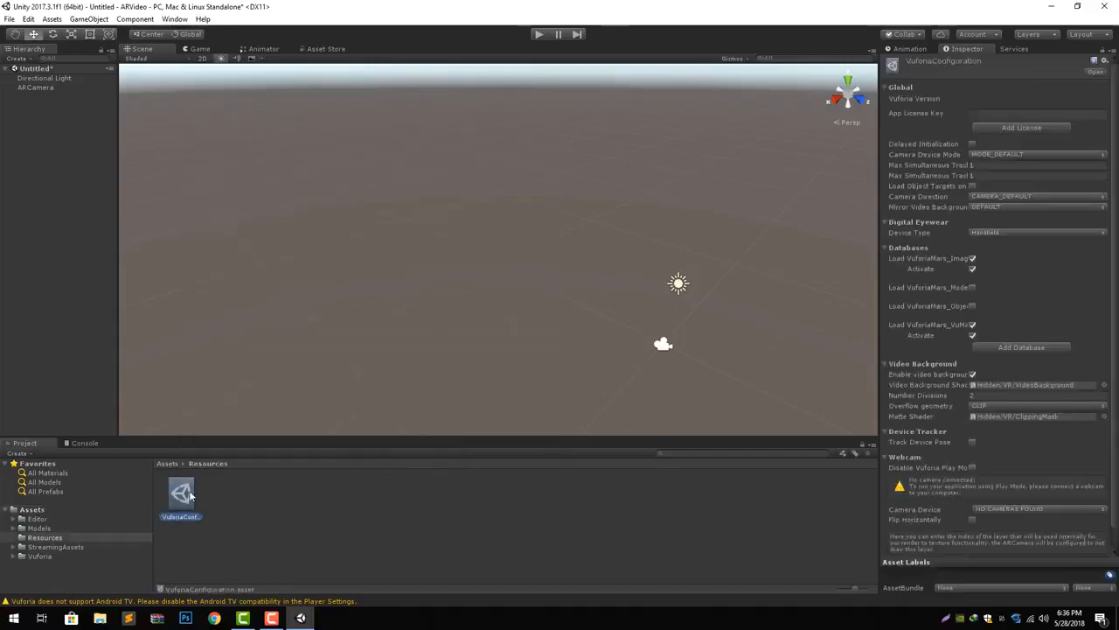
click(1039, 114)
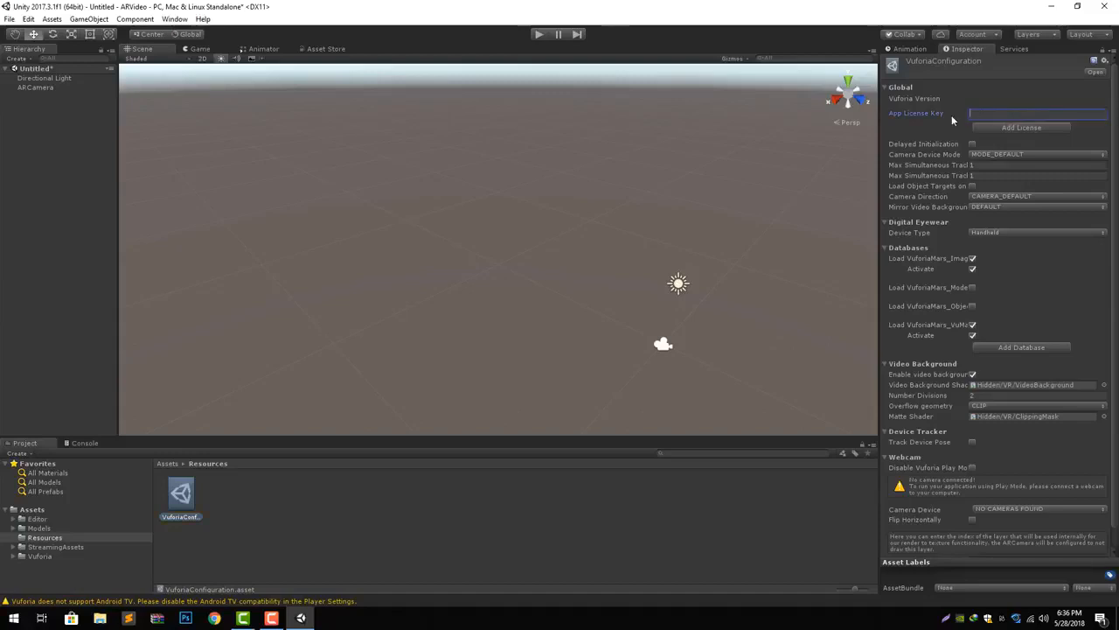
click(1035, 113)
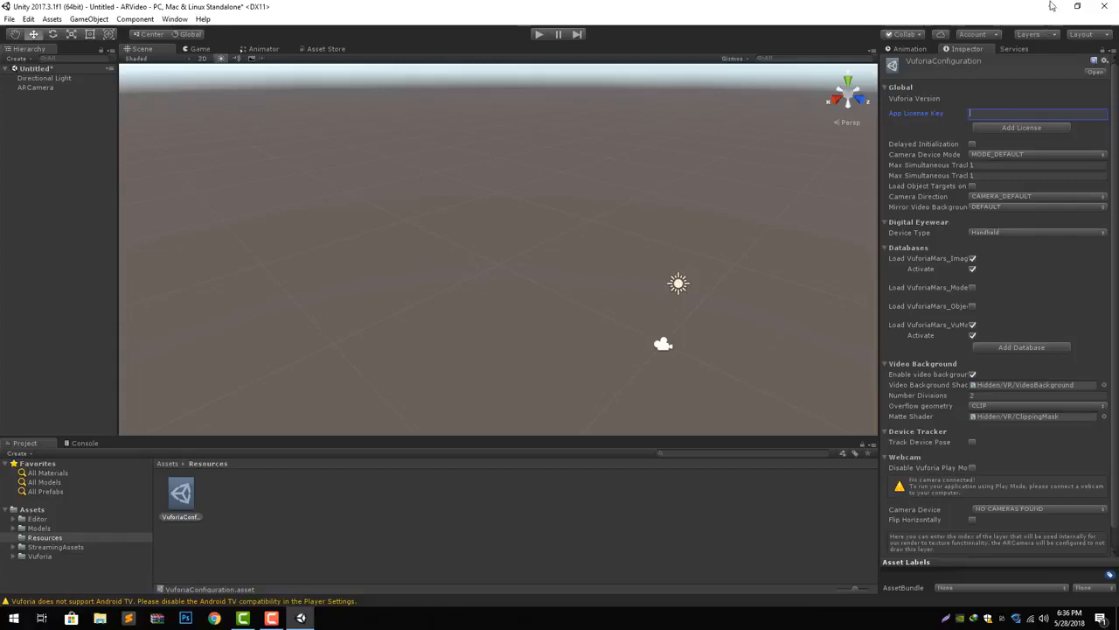
mouse_move(265, 488)
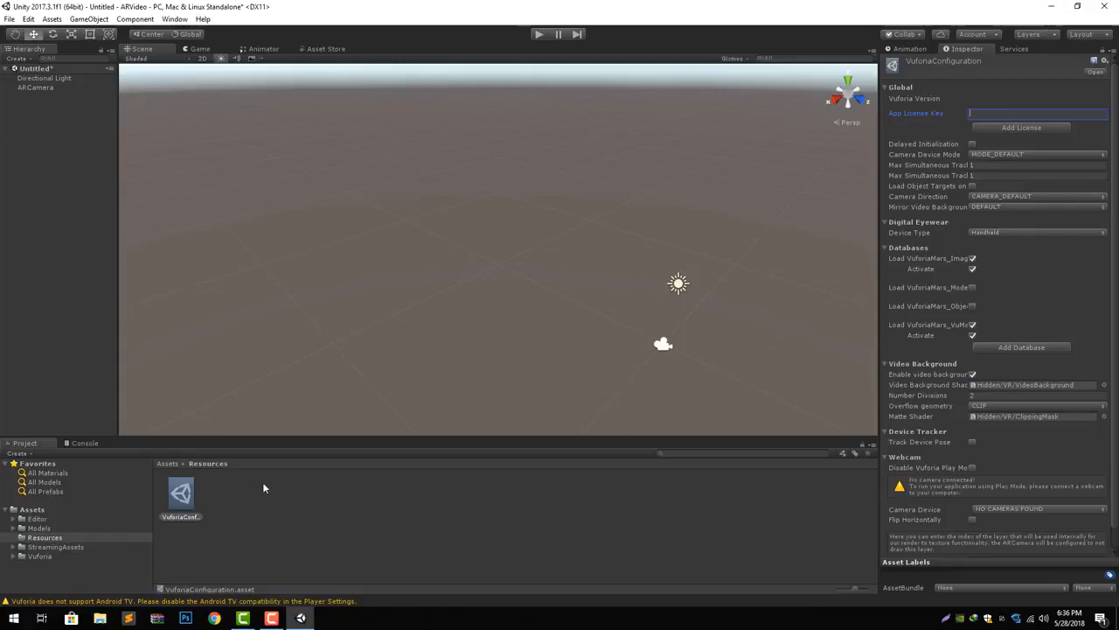
mouse_move(301, 508)
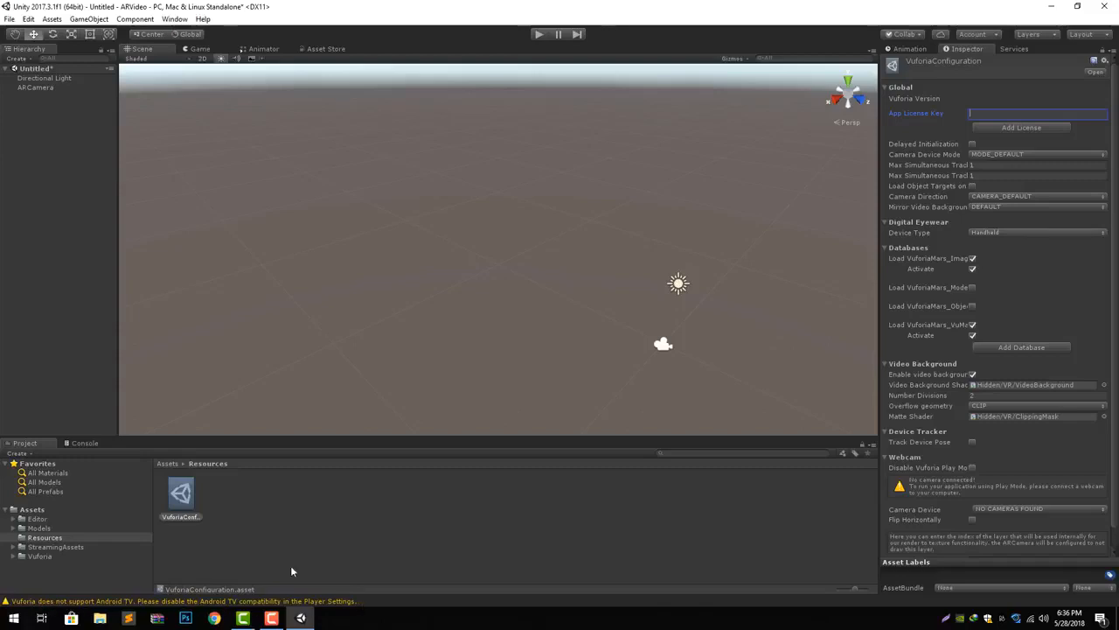
mouse_move(342, 327)
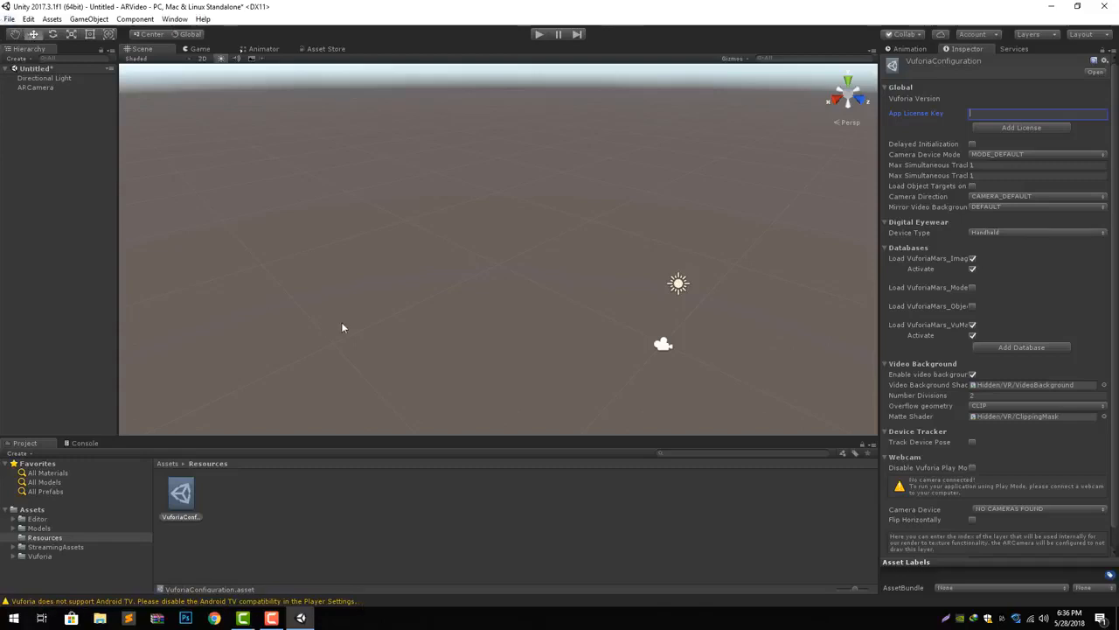
Step: Enable Vuforia Augmented Reality in the Android platform's XR settings, then close Build Settings
click(8, 18)
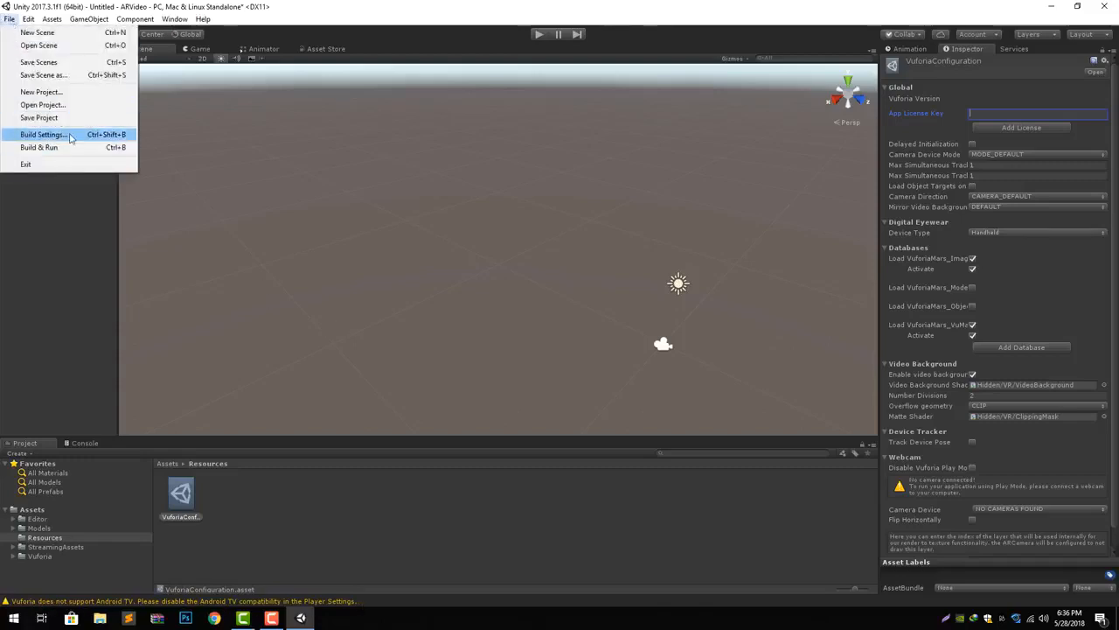
click(42, 133)
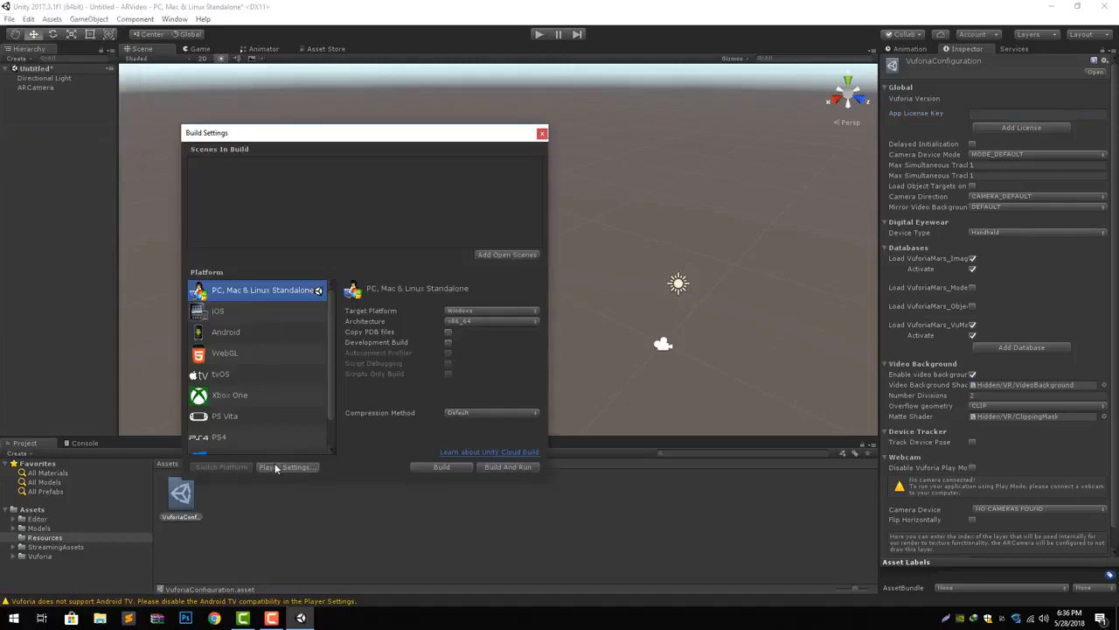
click(226, 332)
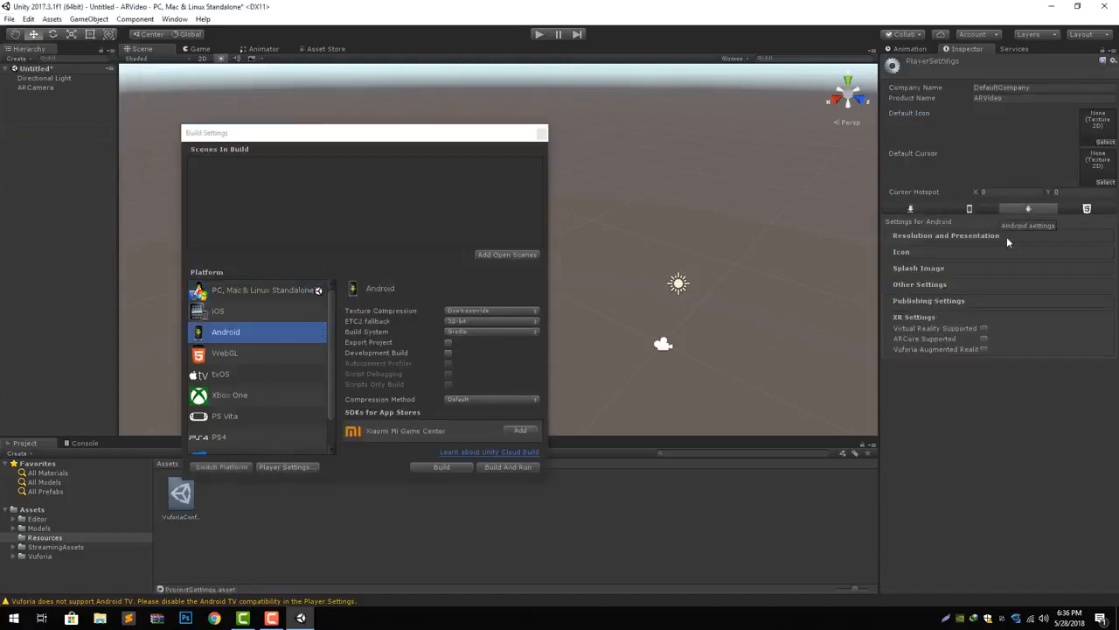
click(983, 350)
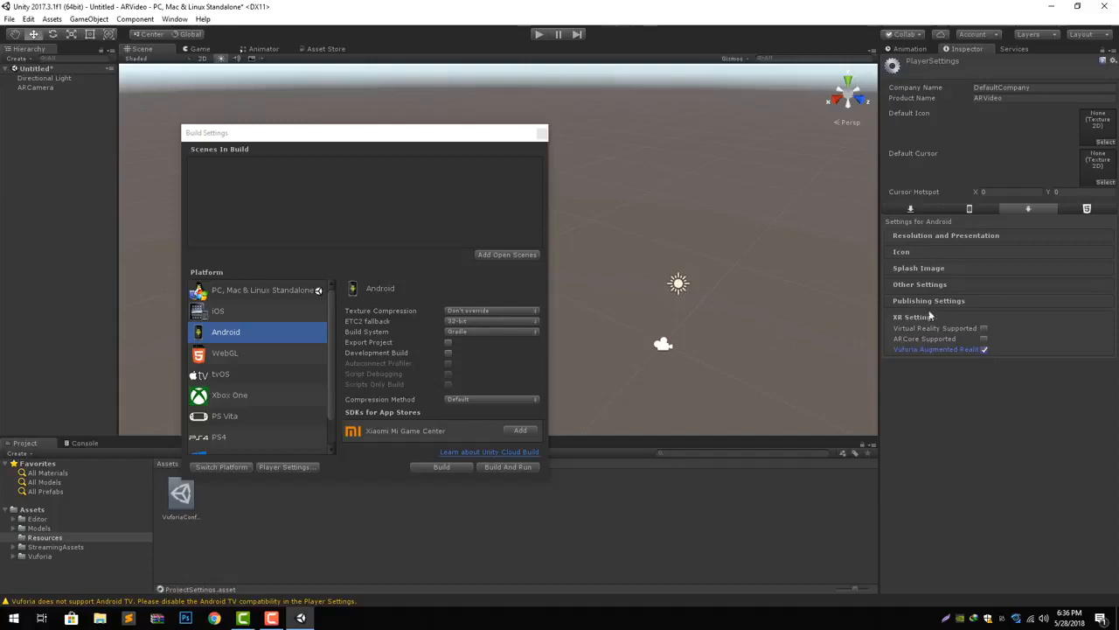
mouse_move(930, 312)
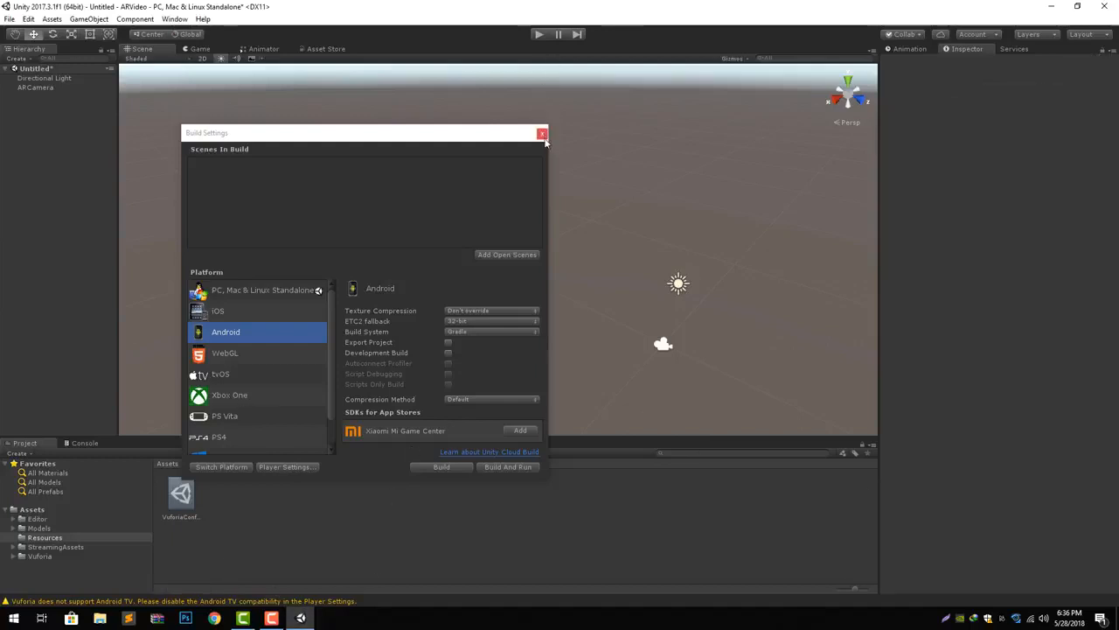
click(542, 132)
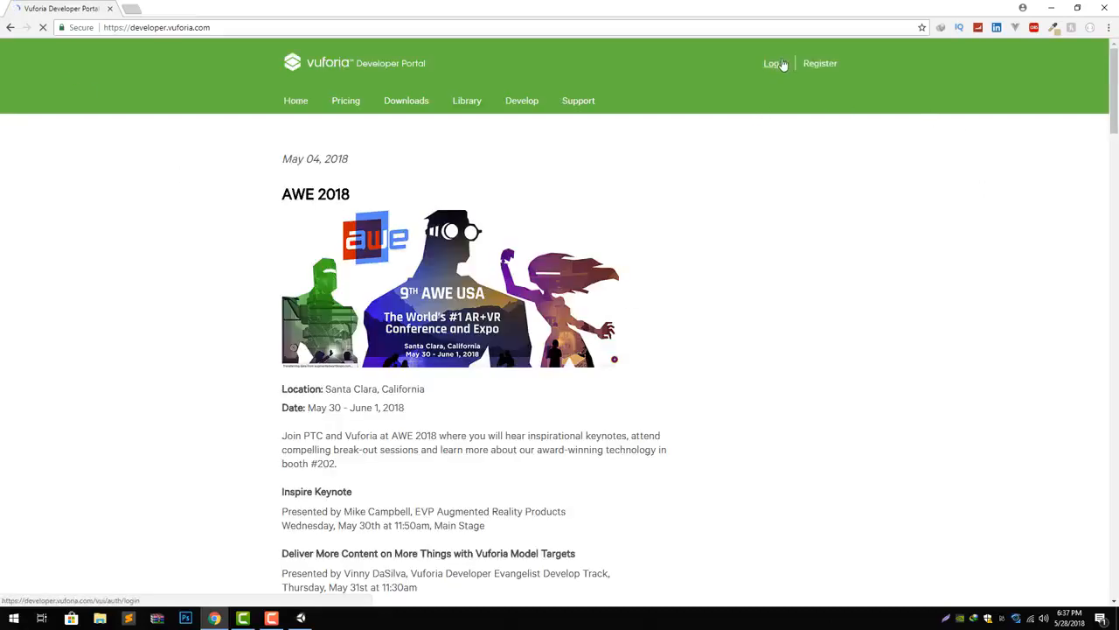
Step: Sign in to the Vuforia Developer Portal with the saved account credentials
click(772, 63)
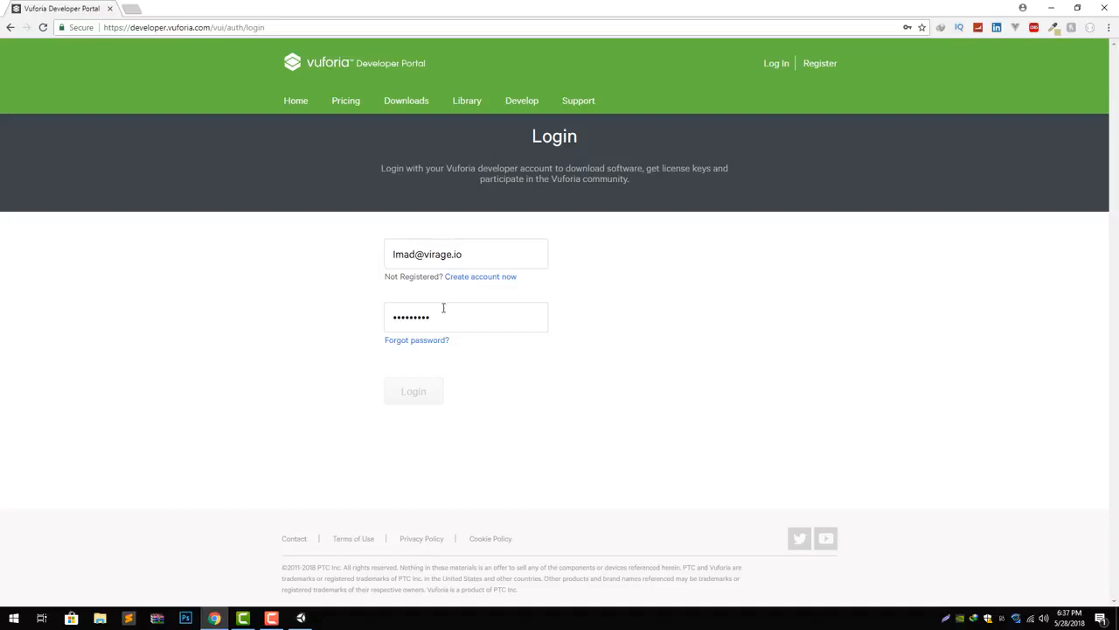
click(465, 253)
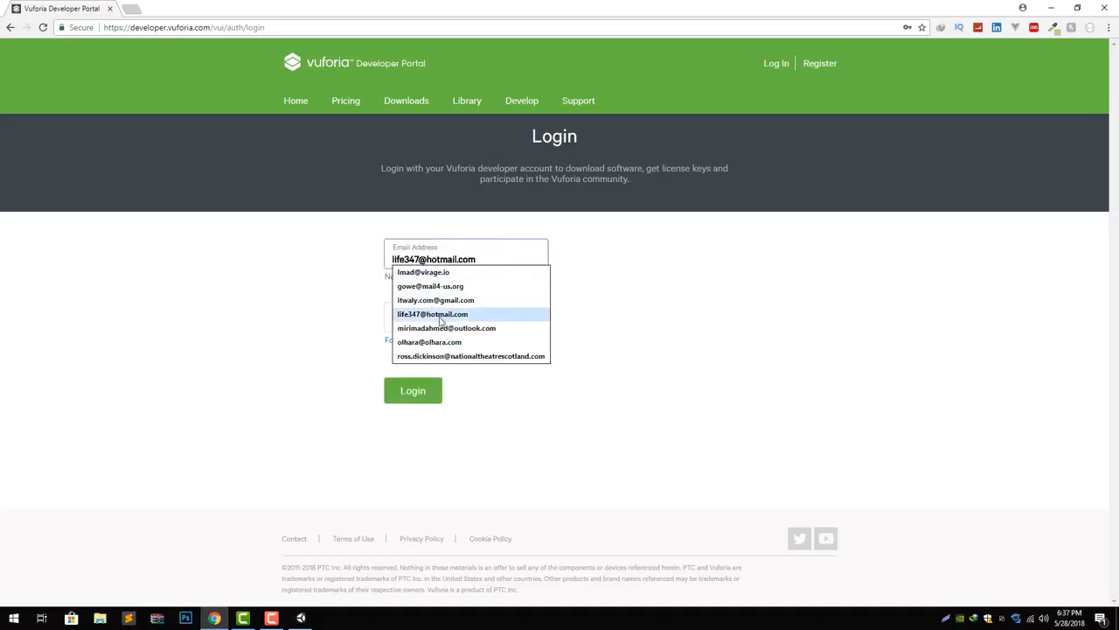
click(446, 329)
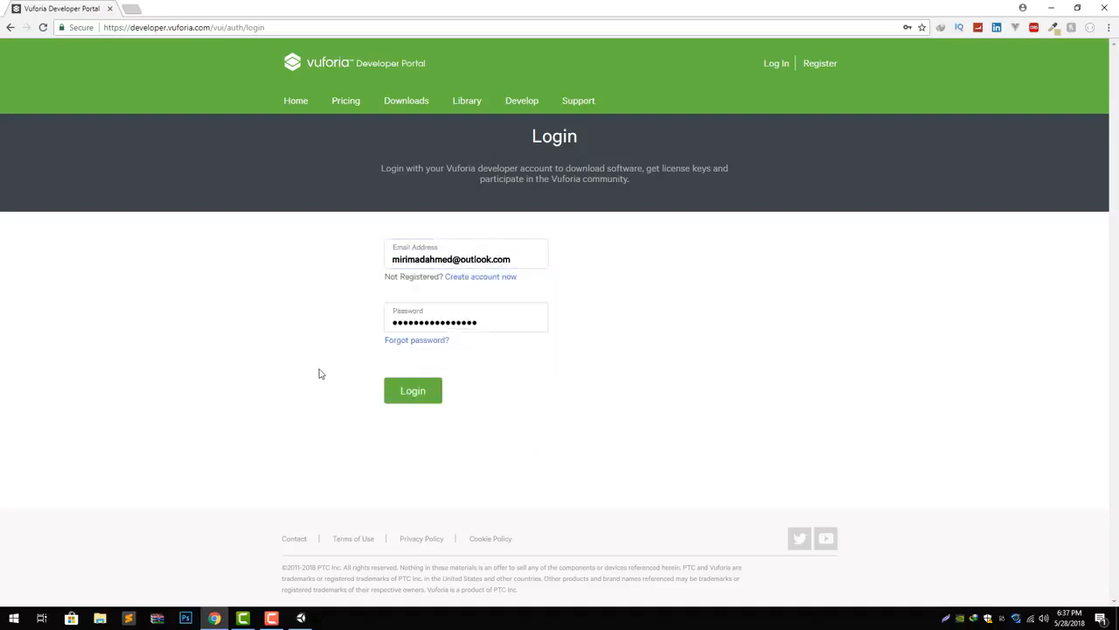
click(413, 390)
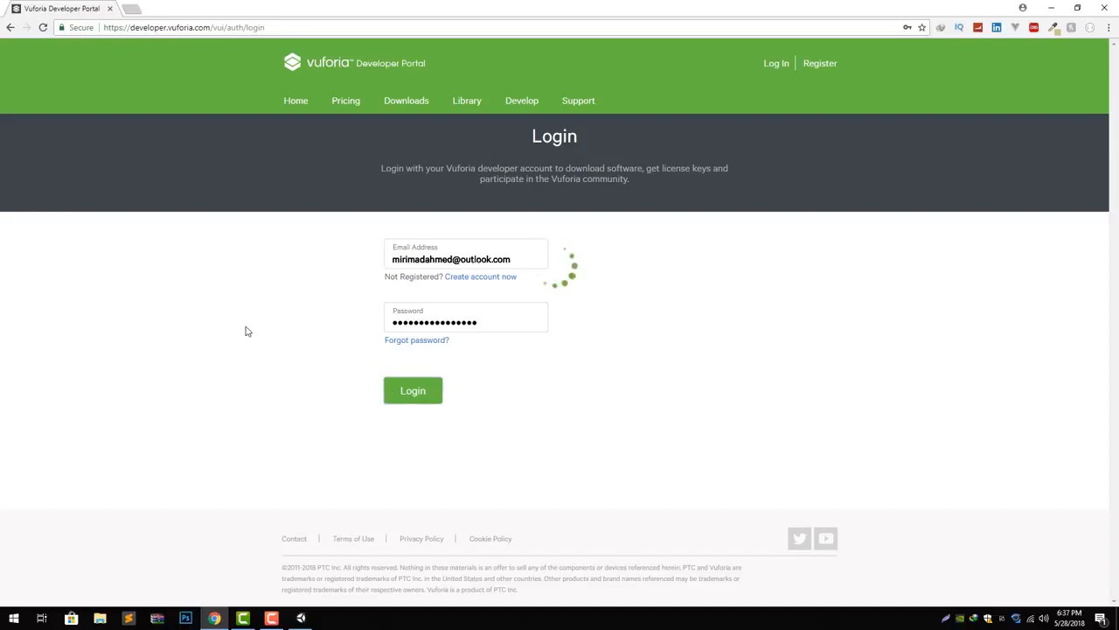
click(413, 391)
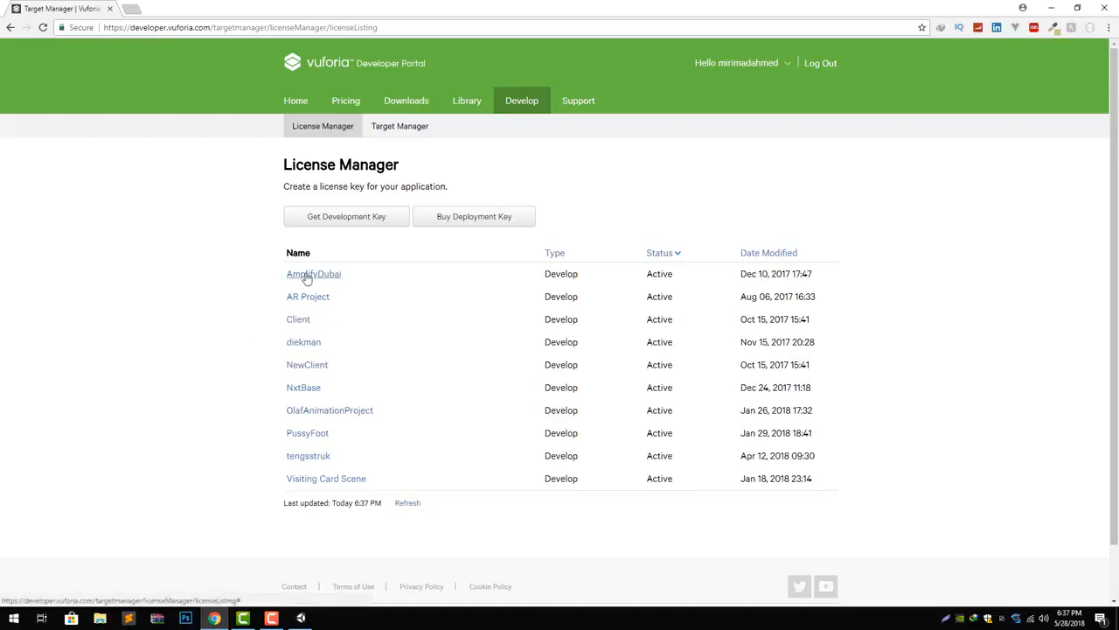
Step: Show the AmplifyDubai license key in the License Manager
click(313, 273)
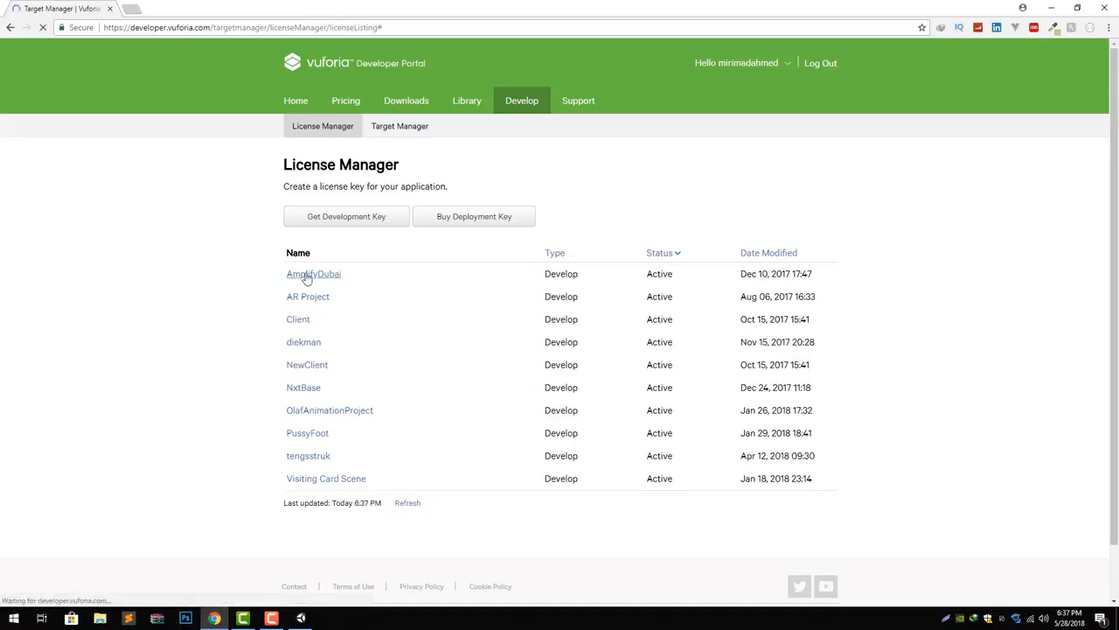
click(313, 273)
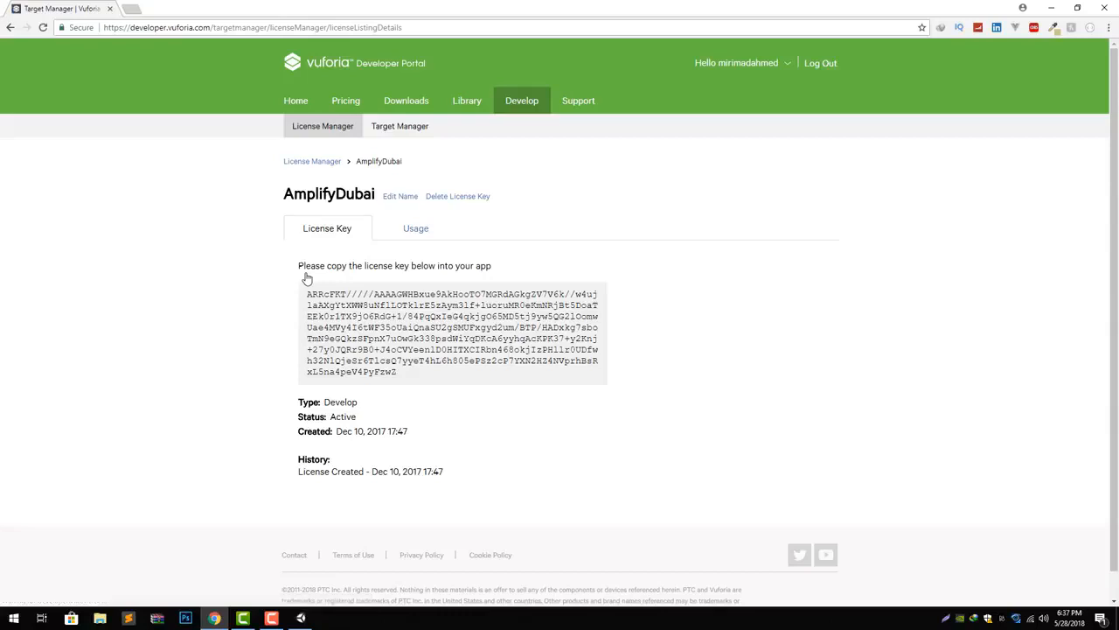
mouse_move(308, 297)
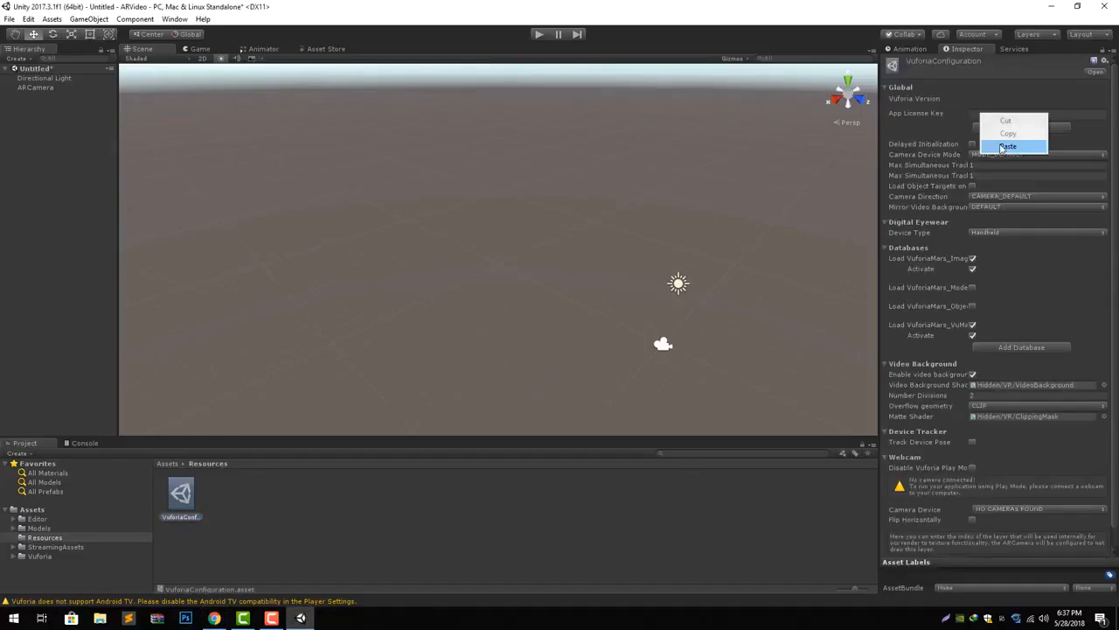
Step: Paste the AmplifyDubai license key into VuforiaConfiguration and load the VuforiaMars_Images database
click(1008, 147)
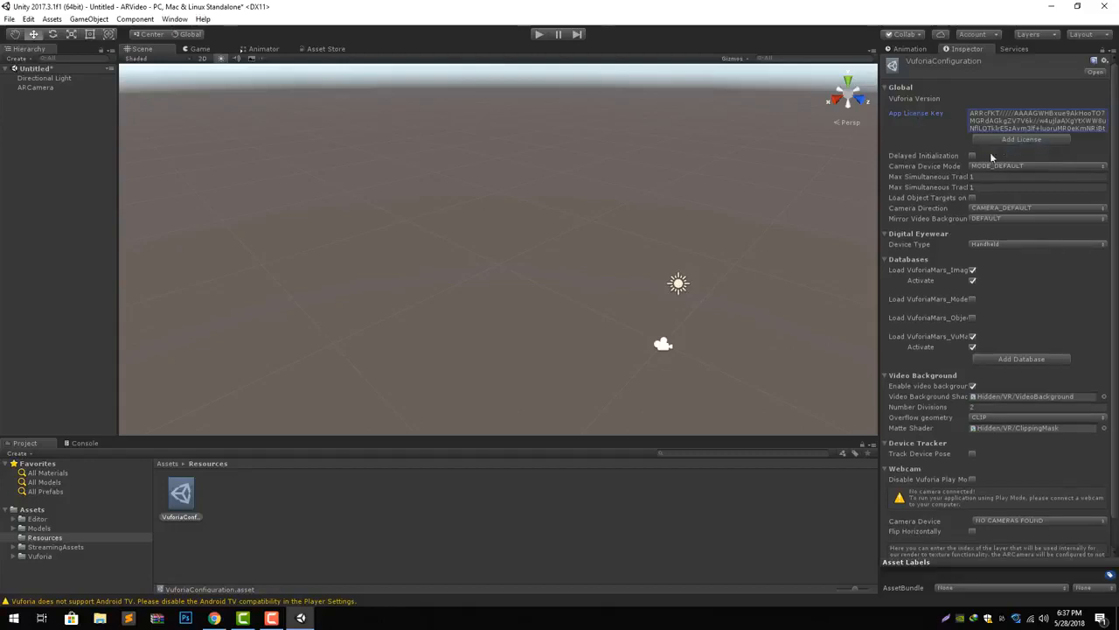
mouse_move(941, 220)
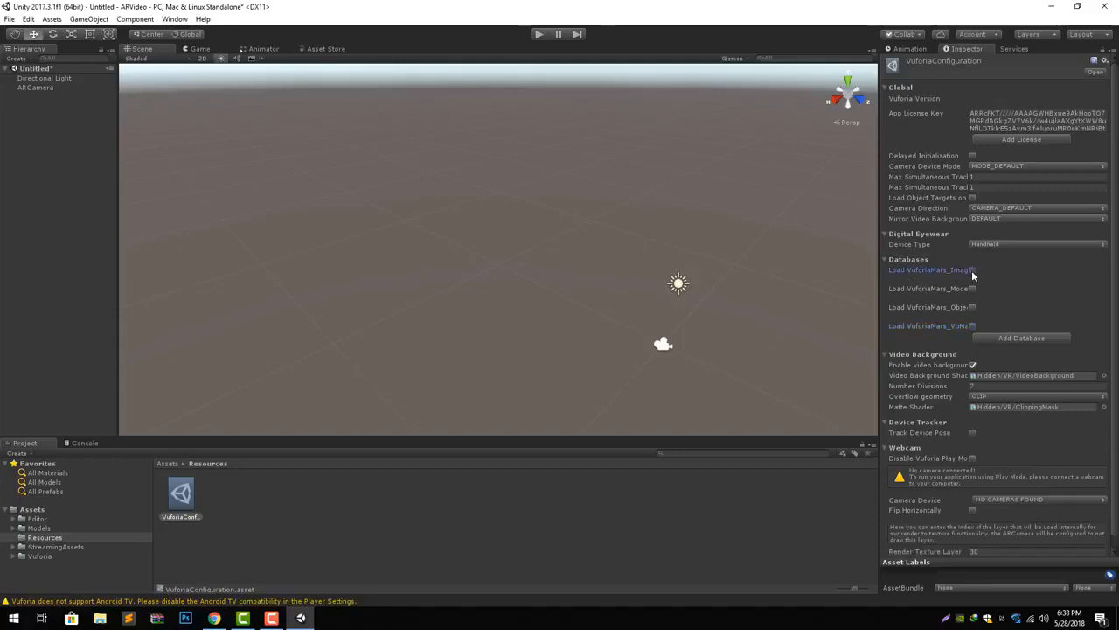
click(973, 269)
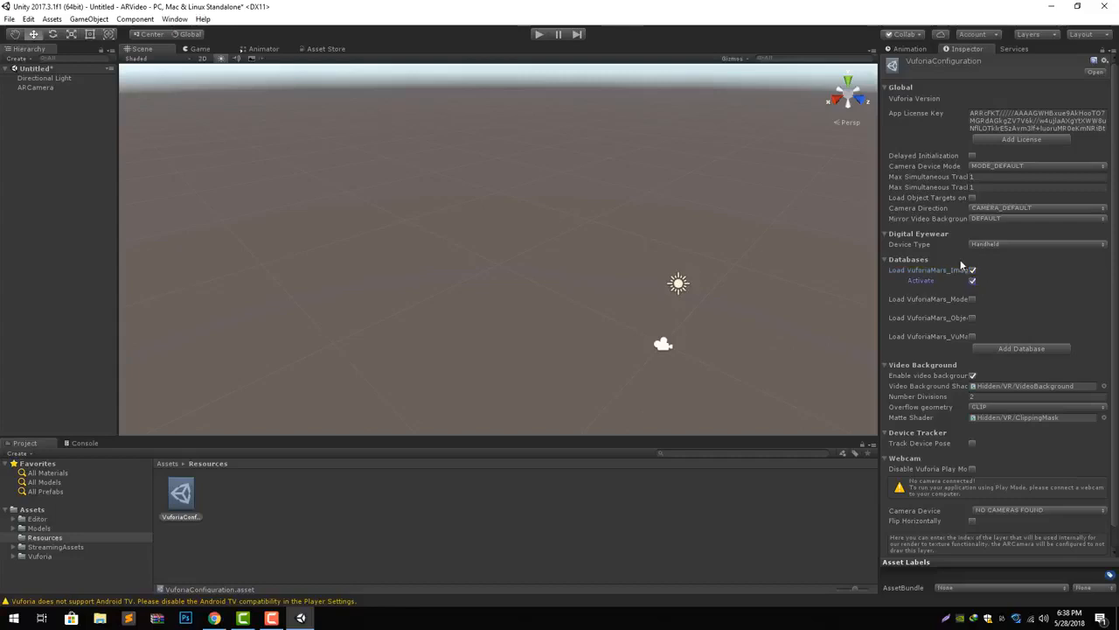
mouse_move(951, 238)
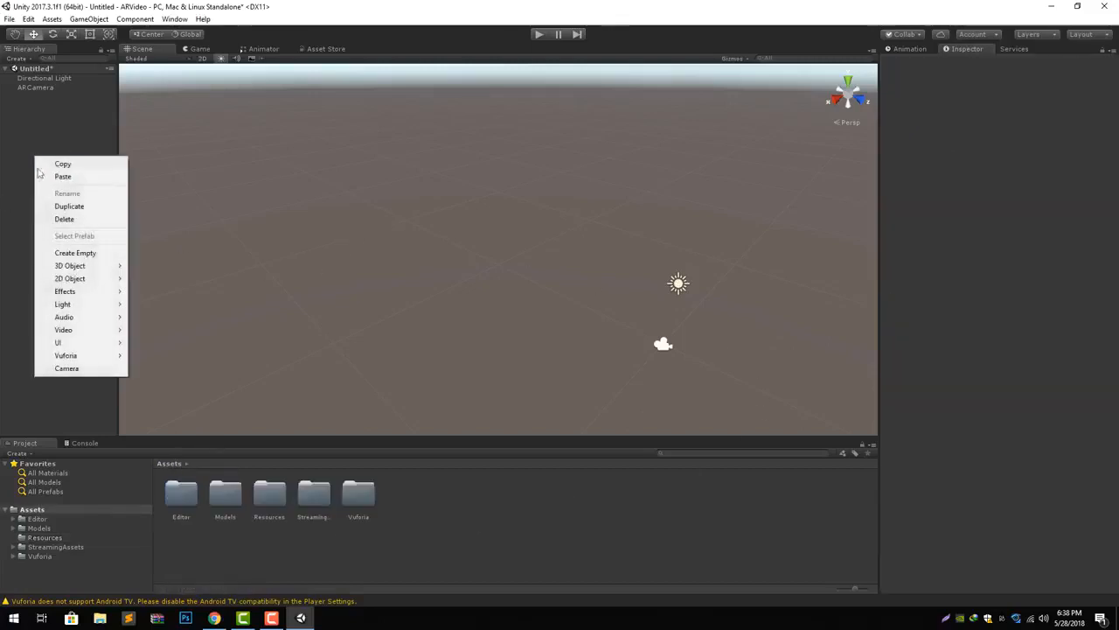
mouse_move(66, 355)
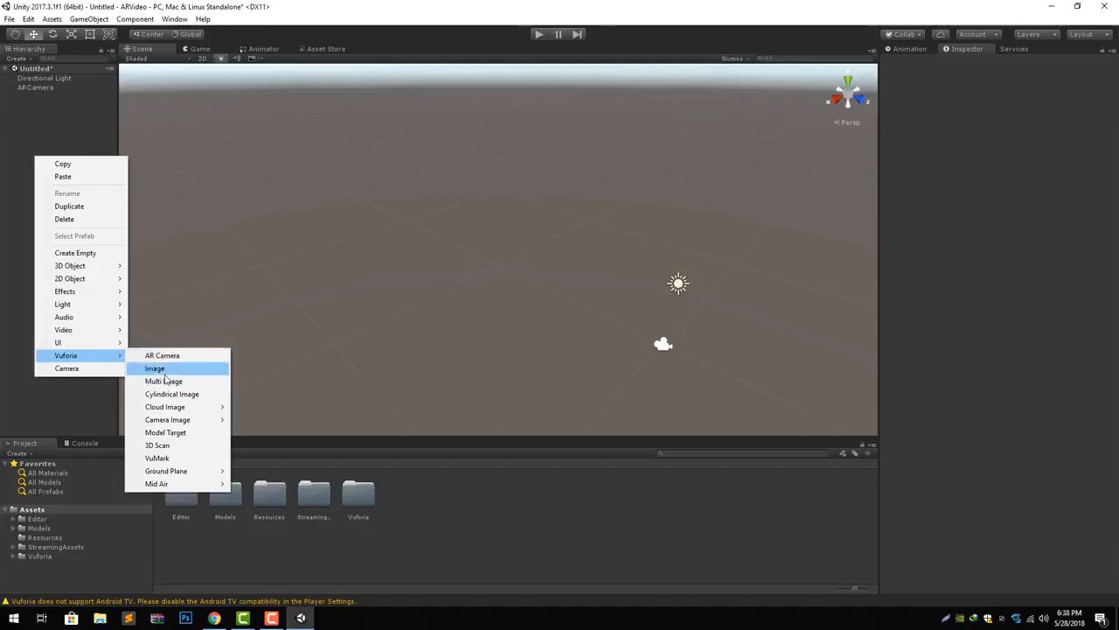
Step: Add a Vuforia Image Target to the scene and set it to the Astronaut image
click(154, 367)
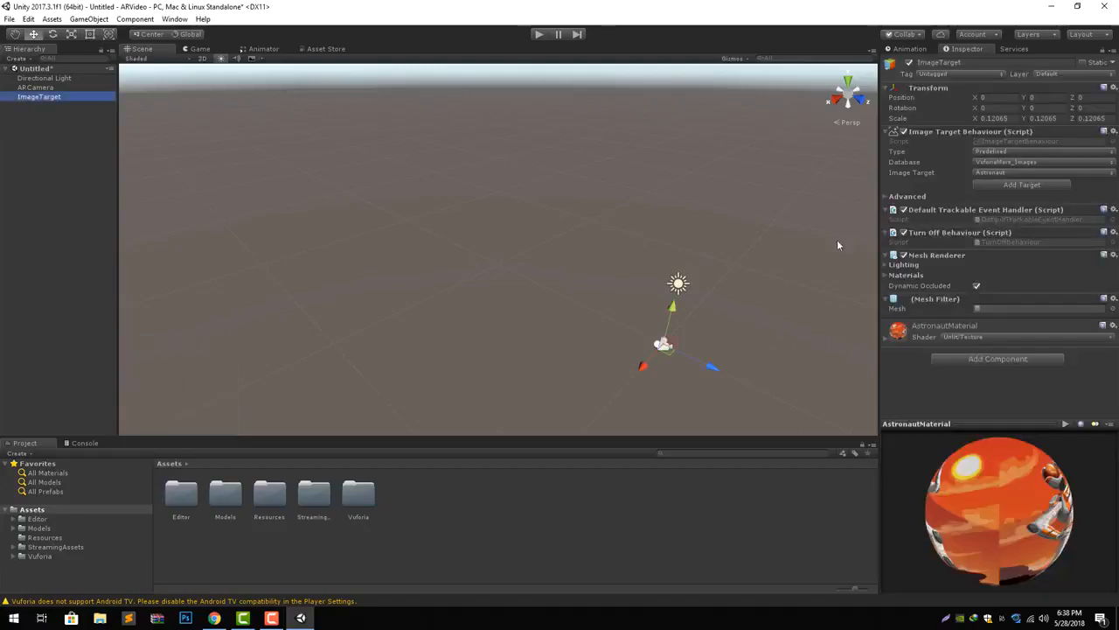
mouse_move(913, 164)
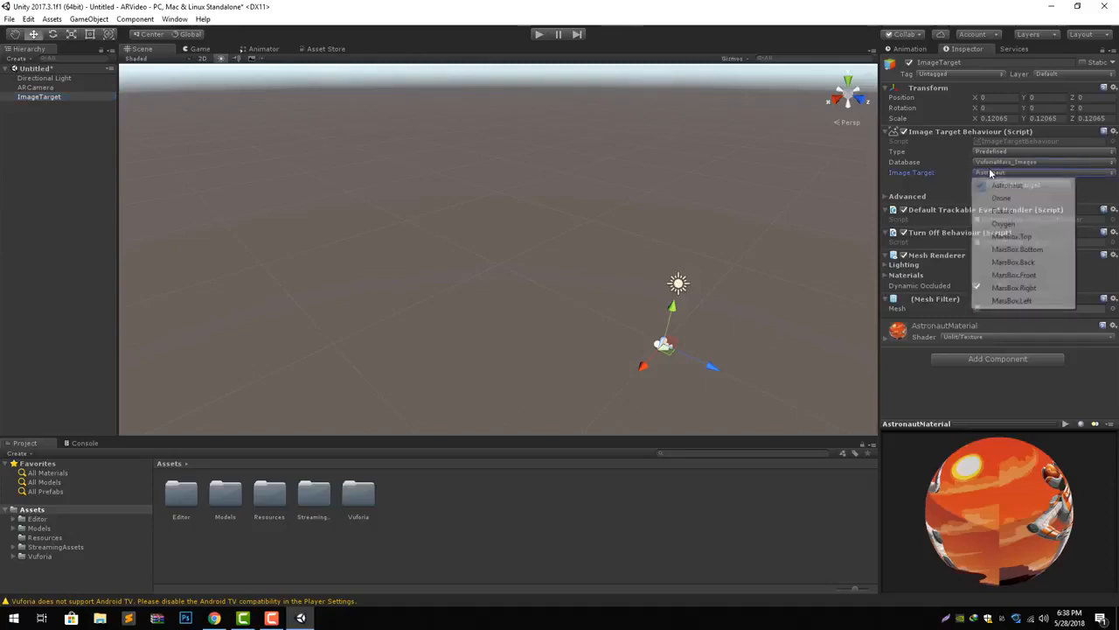
click(1013, 185)
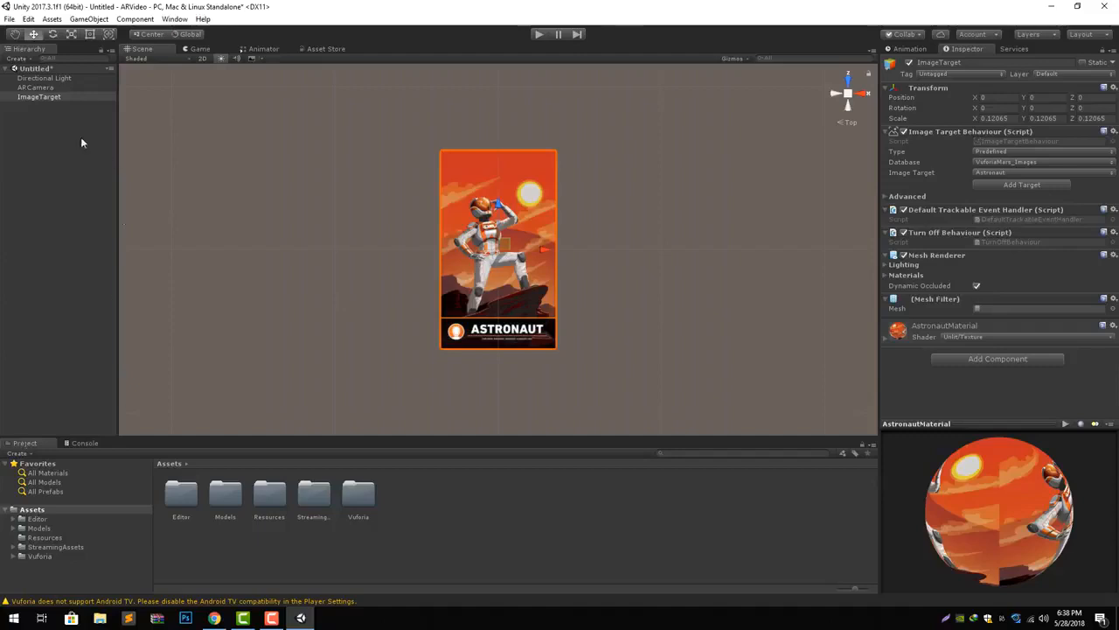
Step: Create a Quad as a child of ImageTarget and set its X rotation to 90
right_click(39, 96)
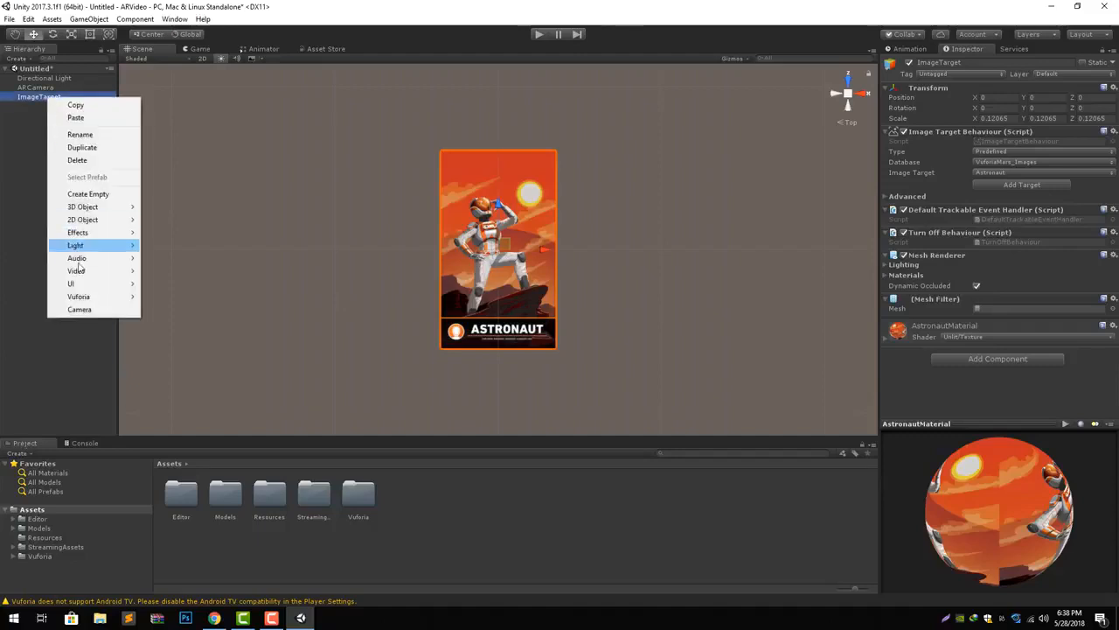
mouse_move(105, 206)
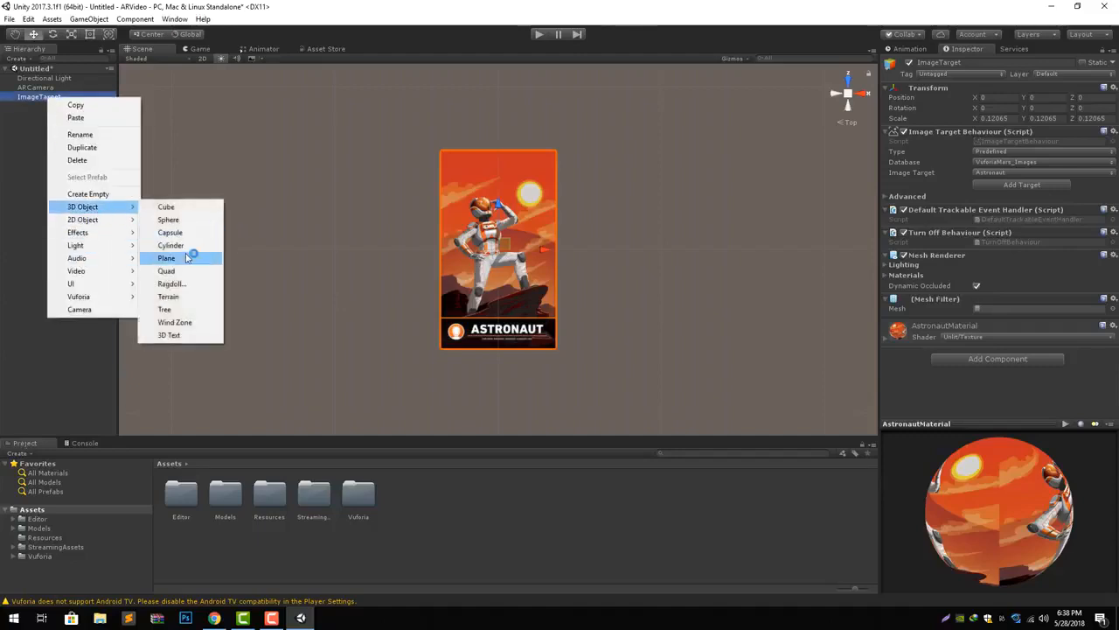
click(166, 269)
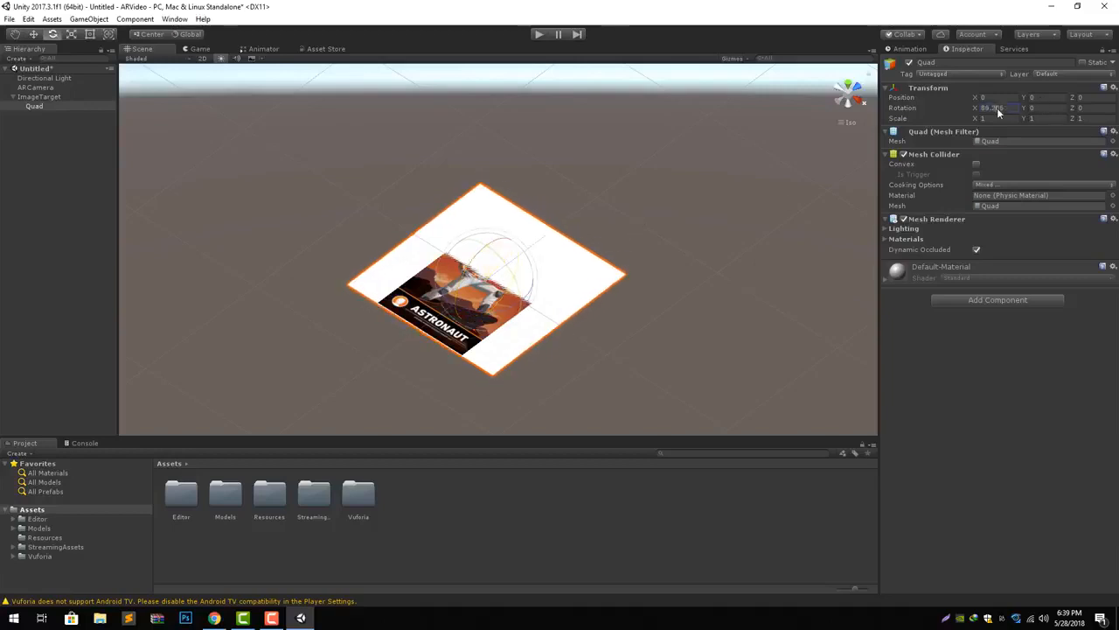
text(90)
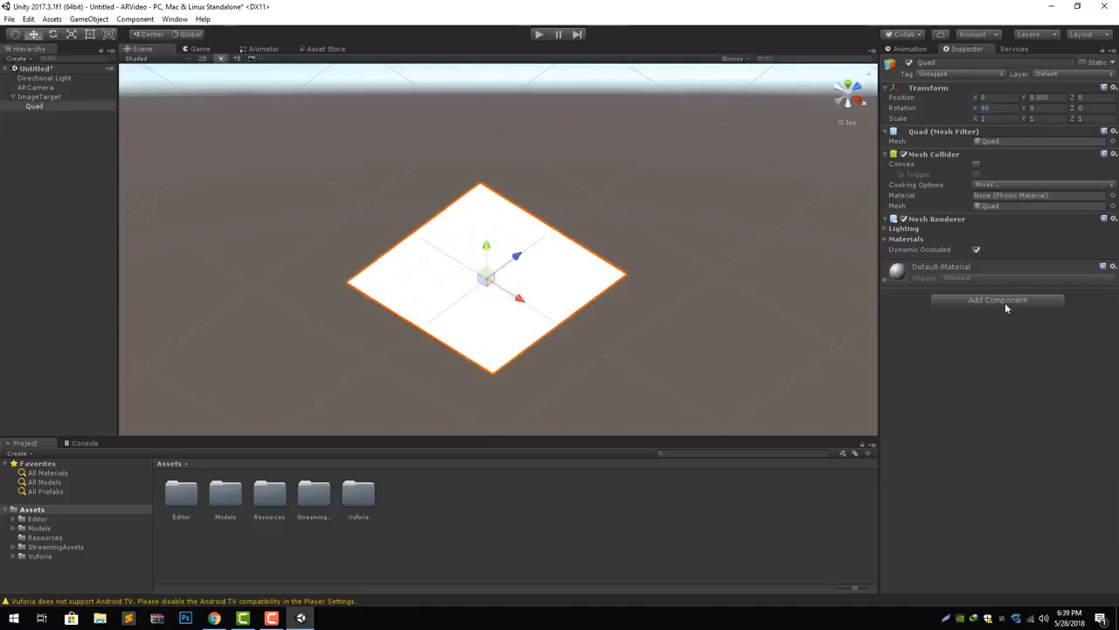
Step: Give the Quad a Video Player using the digital-nomad travel clip, plus an Audio Source
click(997, 299)
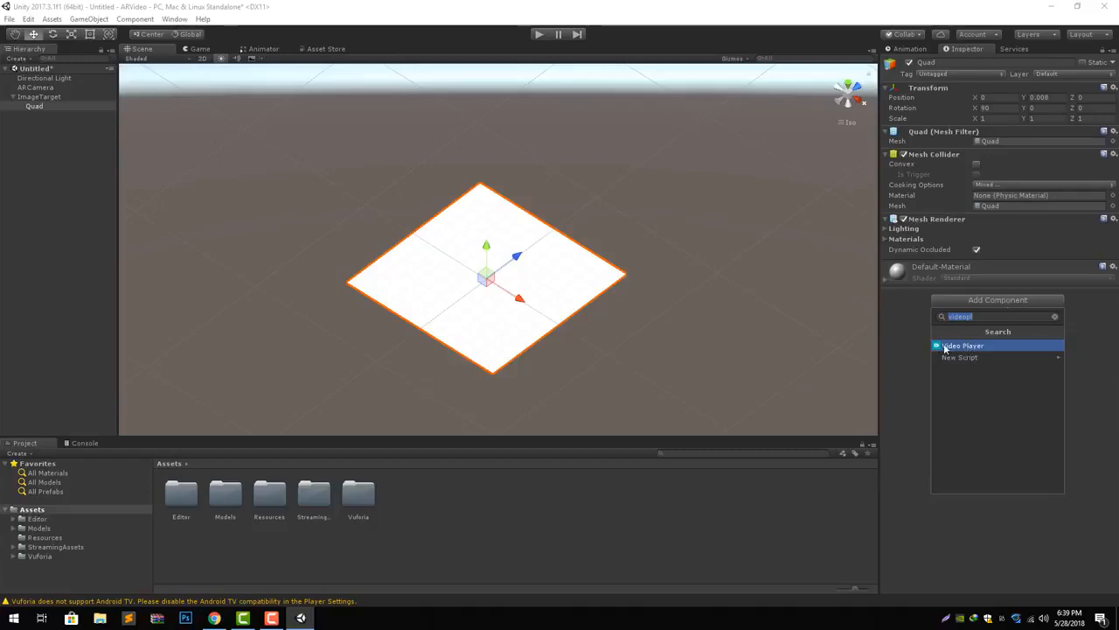
click(962, 344)
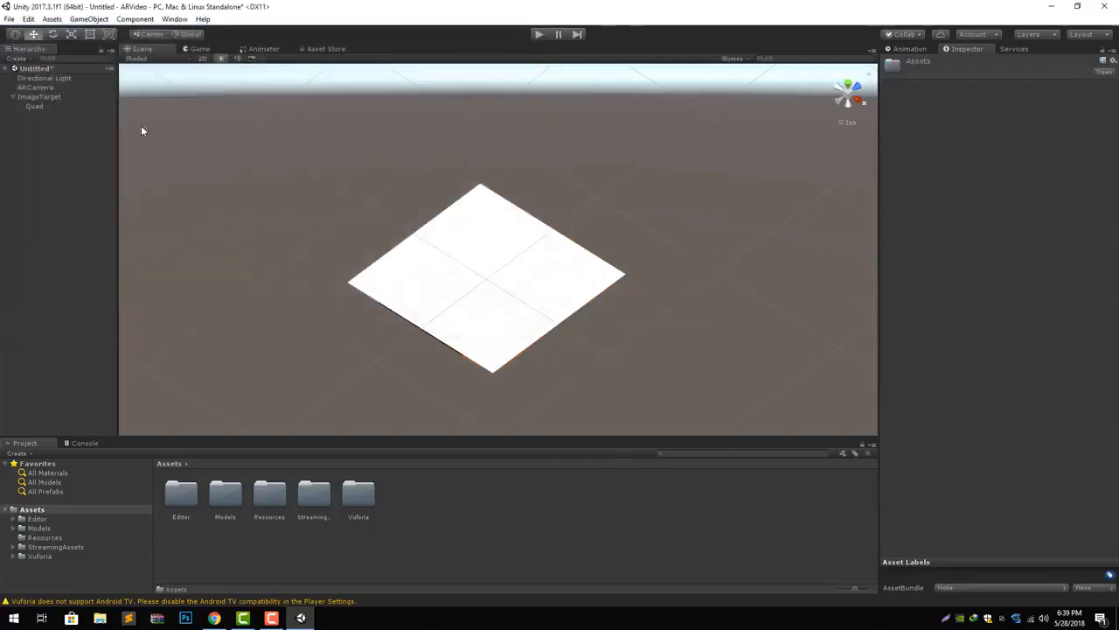
click(403, 494)
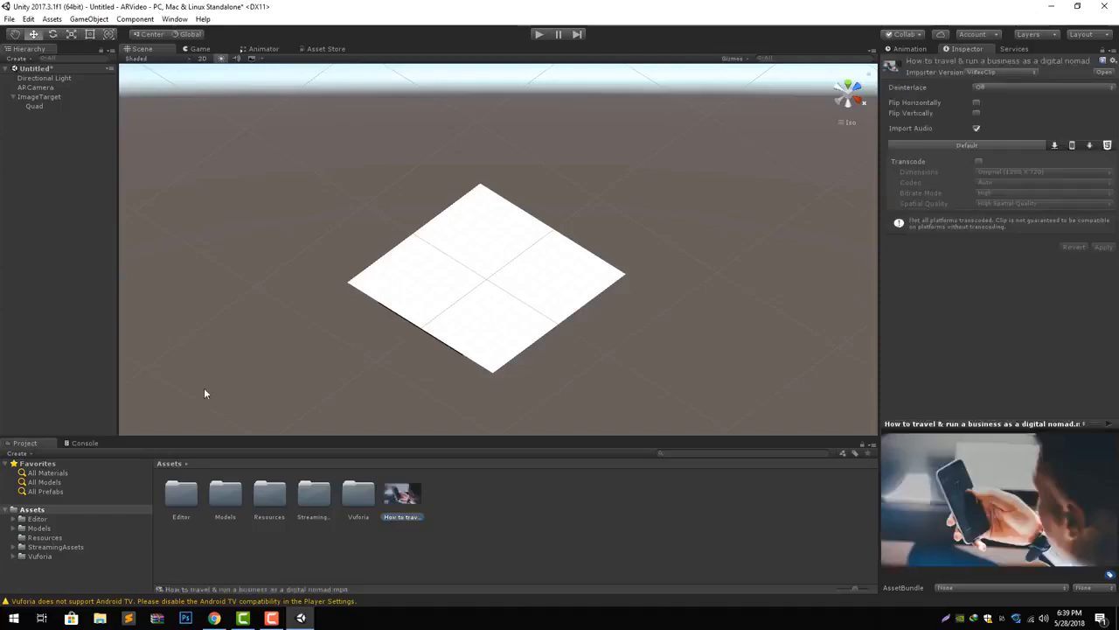
click(35, 107)
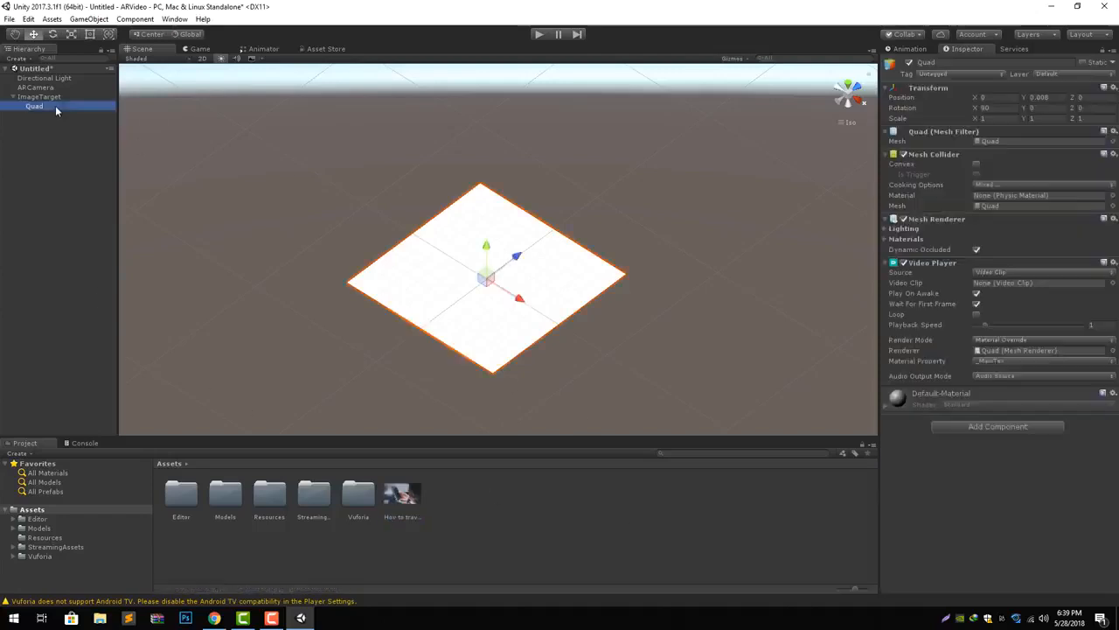
mouse_move(1035, 277)
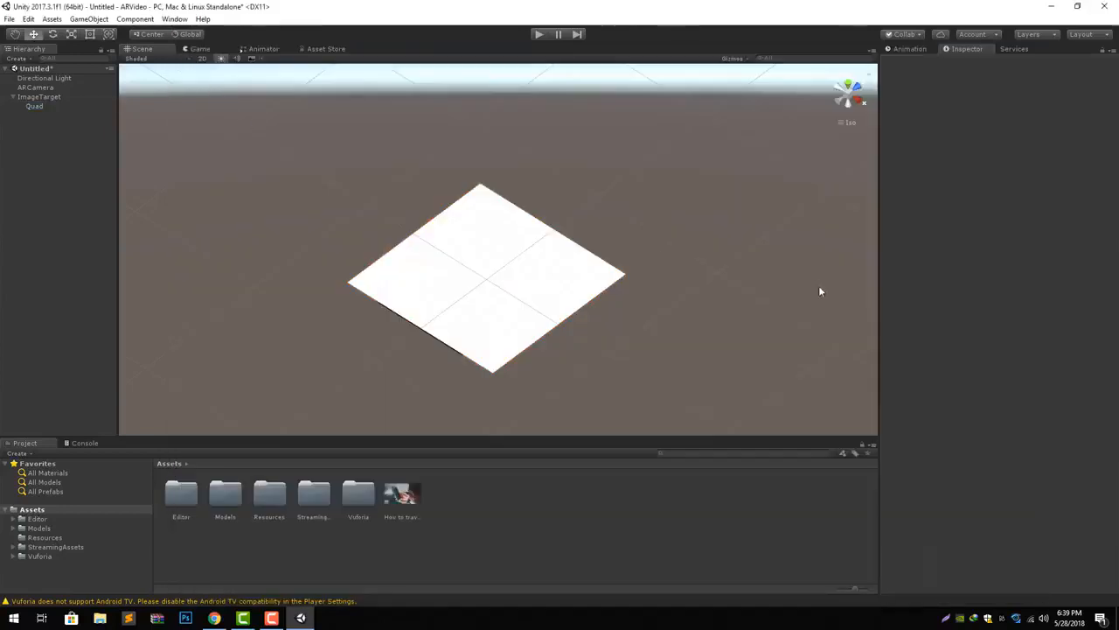
click(35, 107)
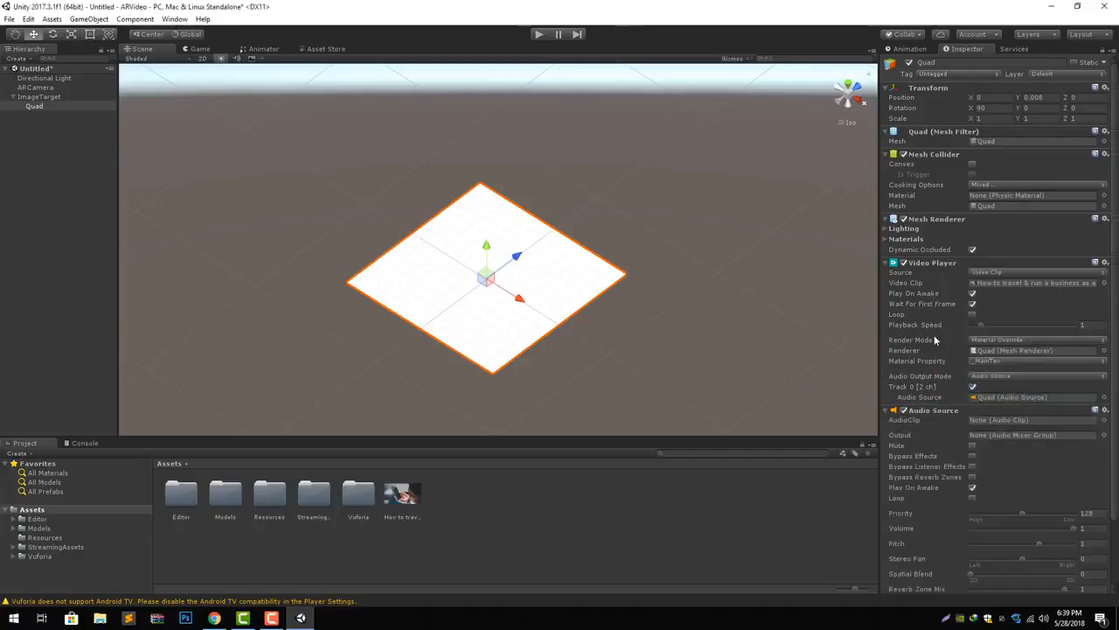
scroll(down, 3)
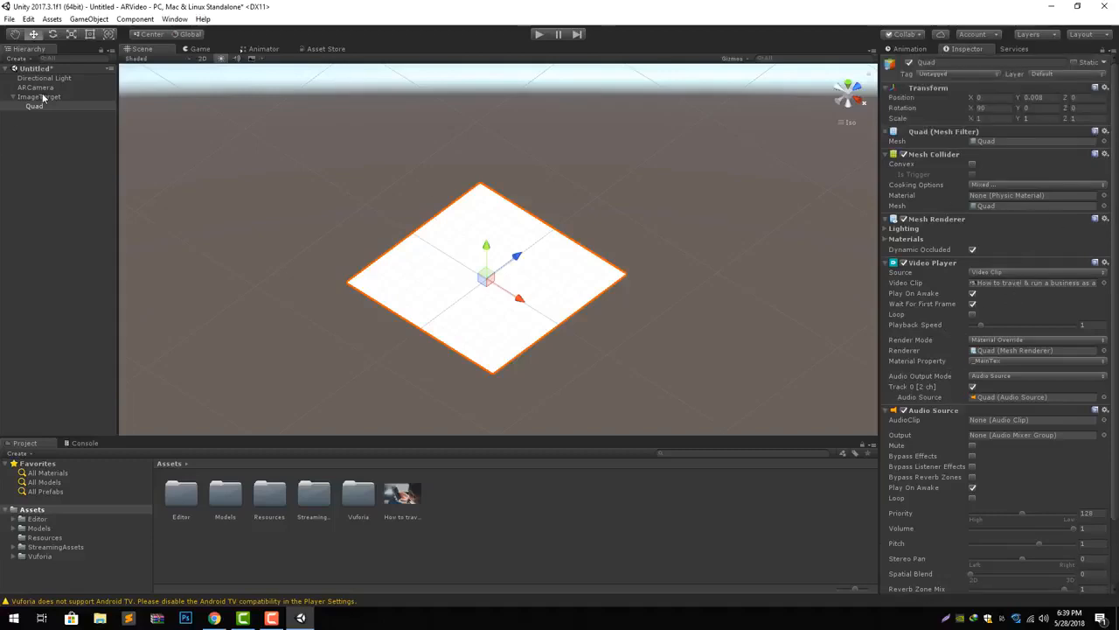
click(39, 96)
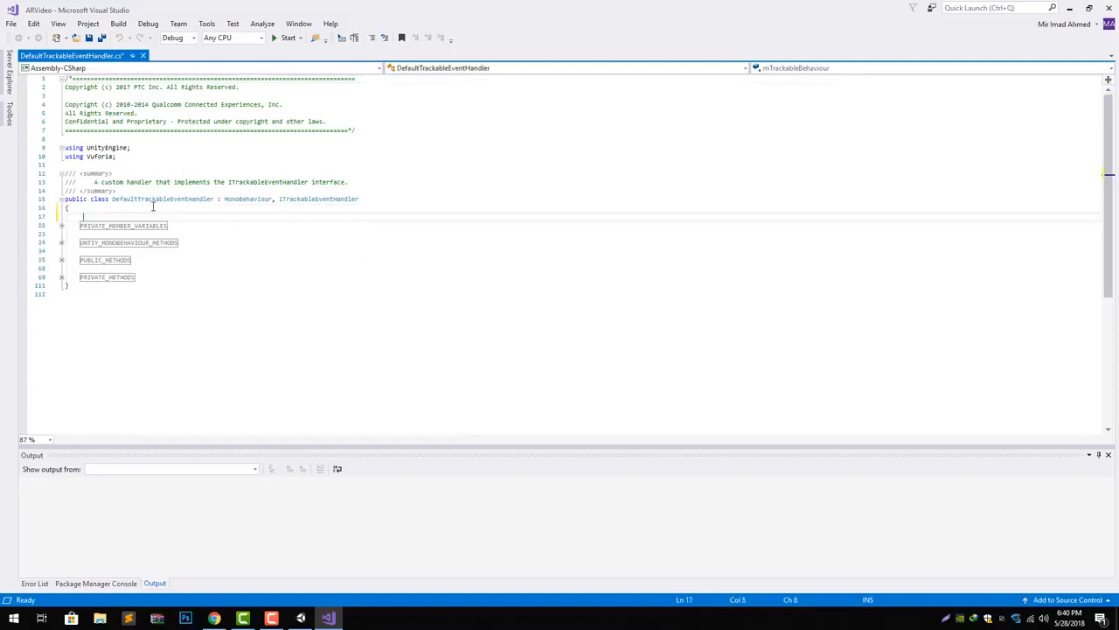
Step: Declare 'public UnityEngine.Video.VideoPlayer videoPlayer;' at the top of DefaultTrackableEventHandler
text(public)
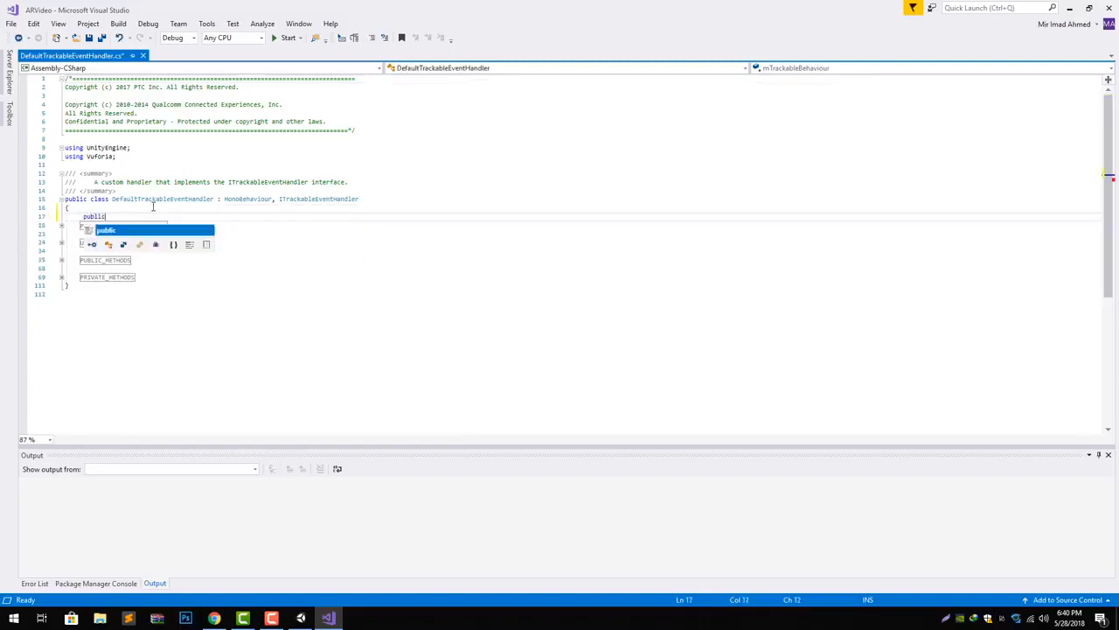
text(UnityEngine.V)
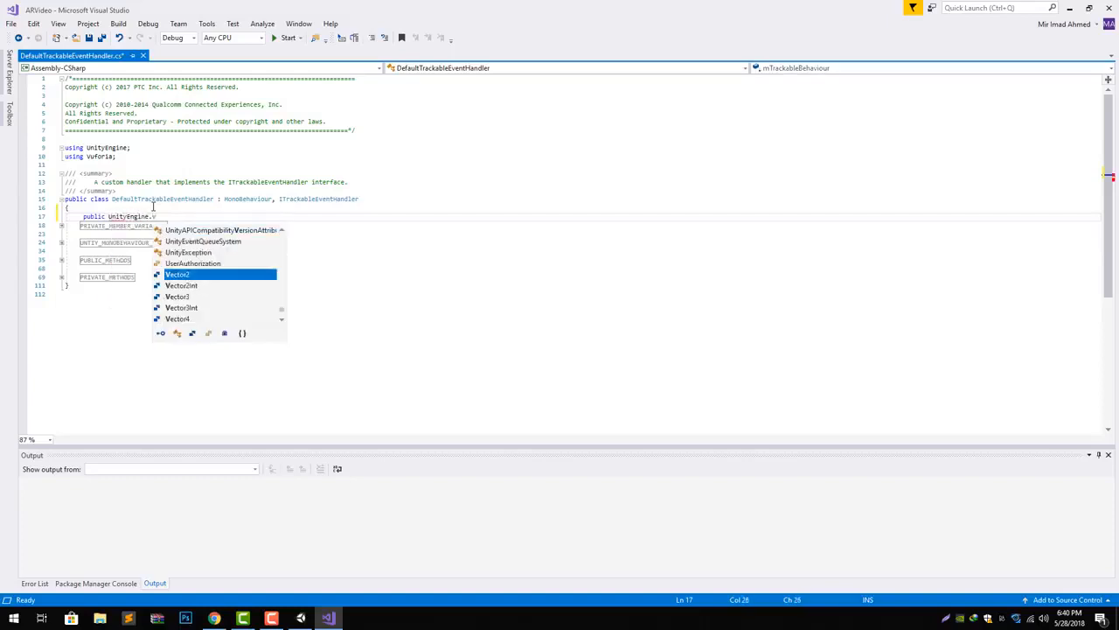
text(video.VideoPlayer)
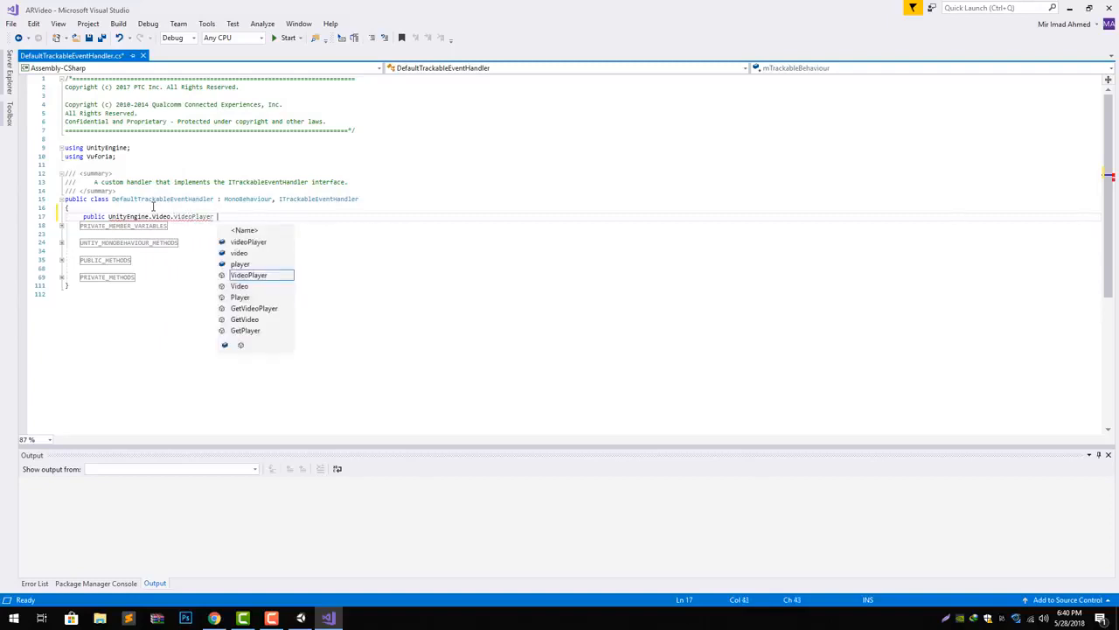
text(videoPla)
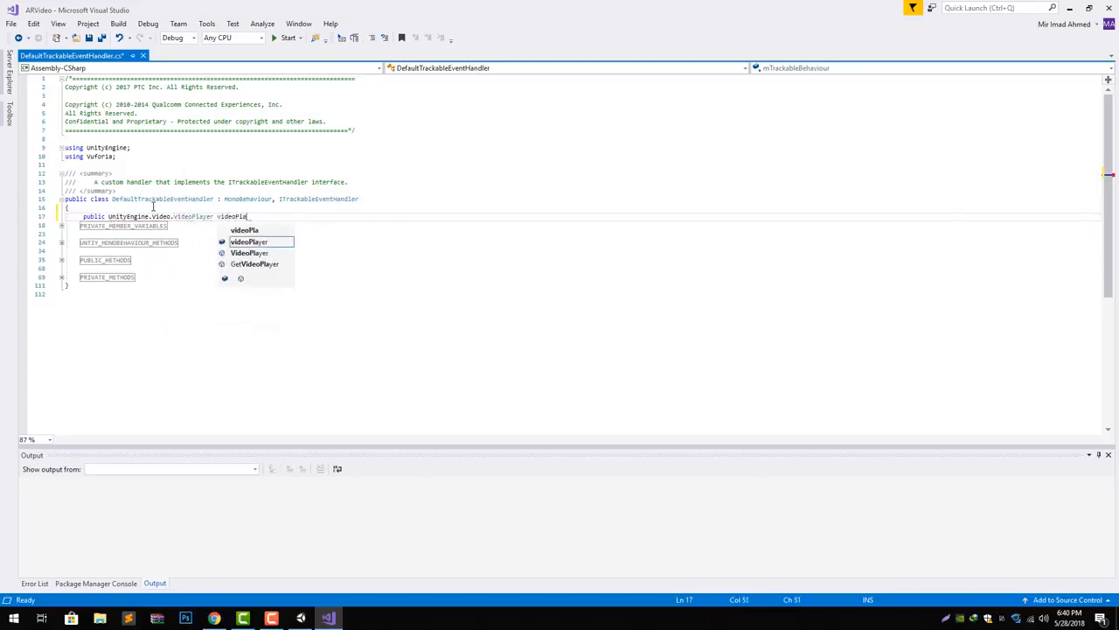
text(;)
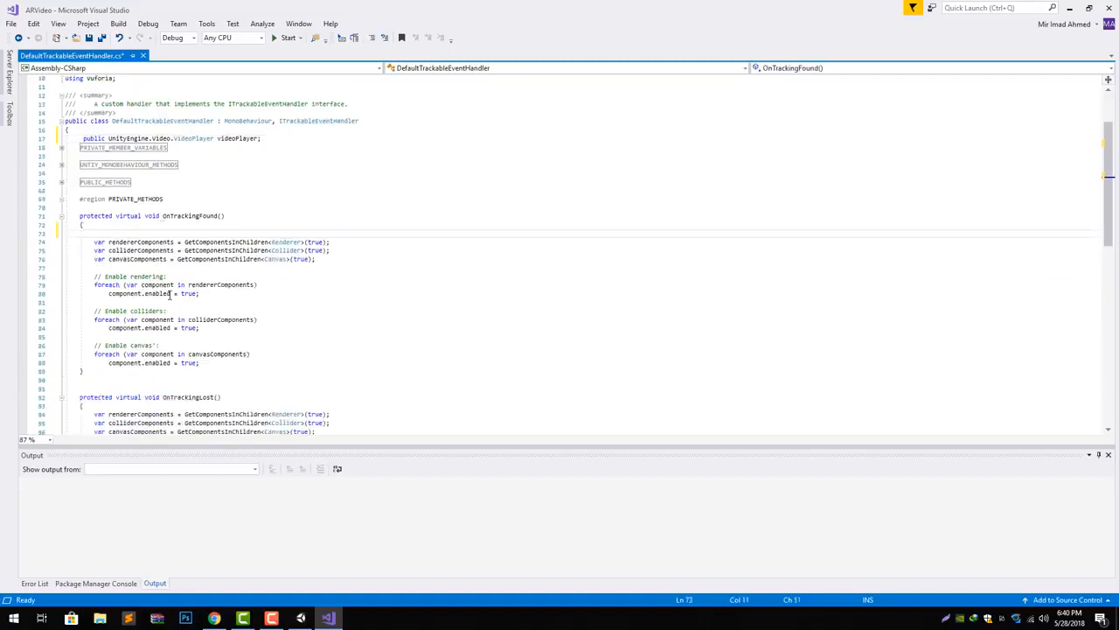
Step: Add videoPlayer.Play(); at the start of OnTrackingFound in the handler script
text(videoPlayer.)
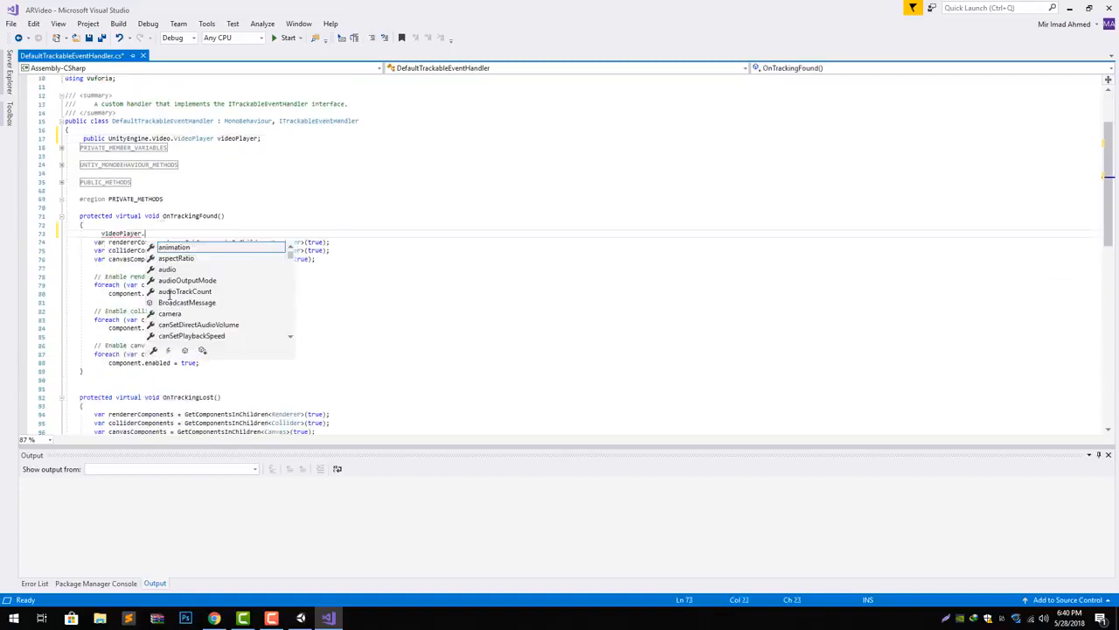
text(Play();)
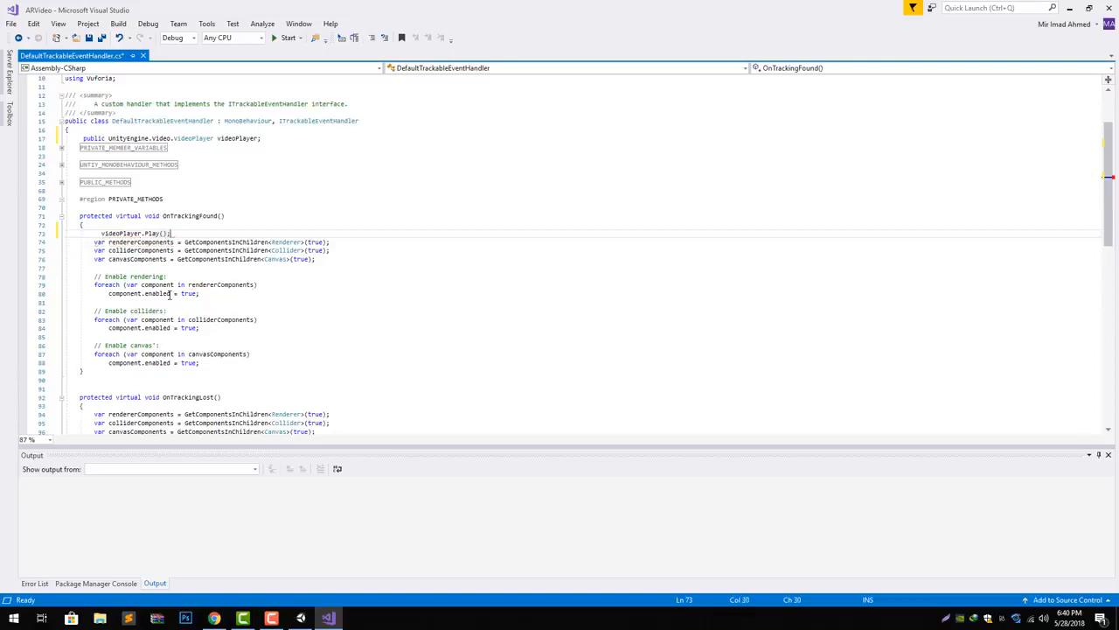
scroll(down, 3)
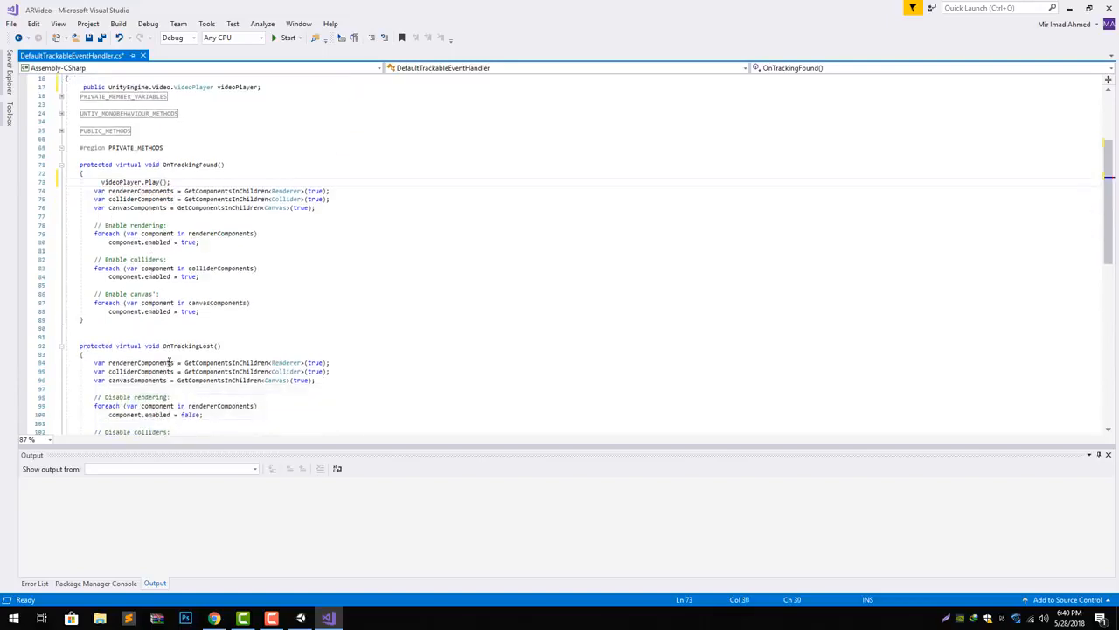
Step: Add videoPlayer.Stop(); in OnTrackingLost, commenting out the old line, and save
text(videoPlayer.p)
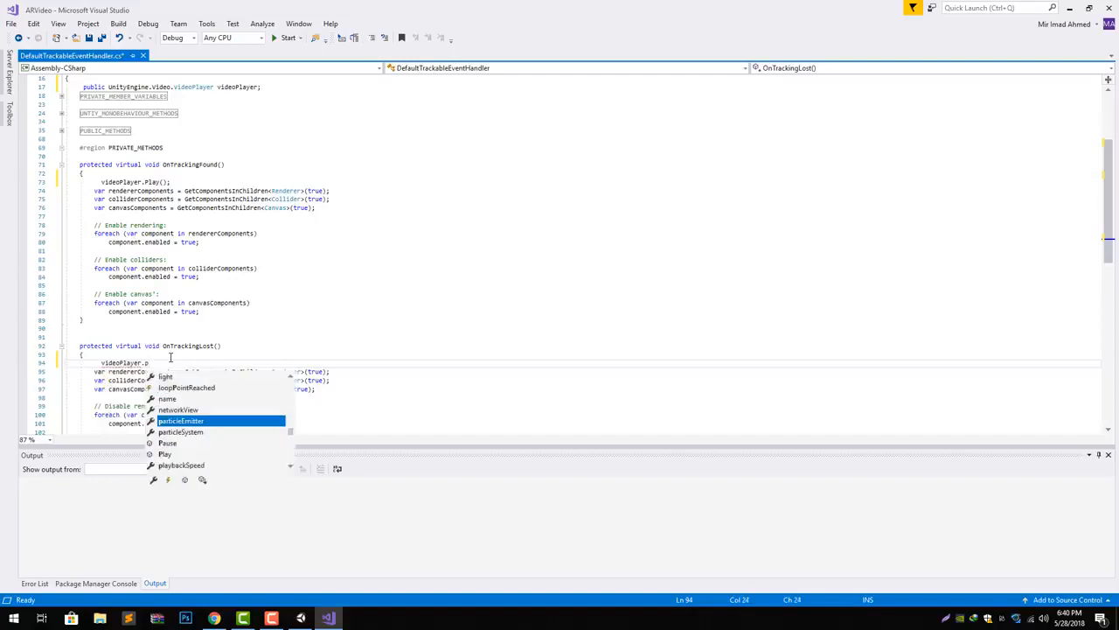
text(Stop();)
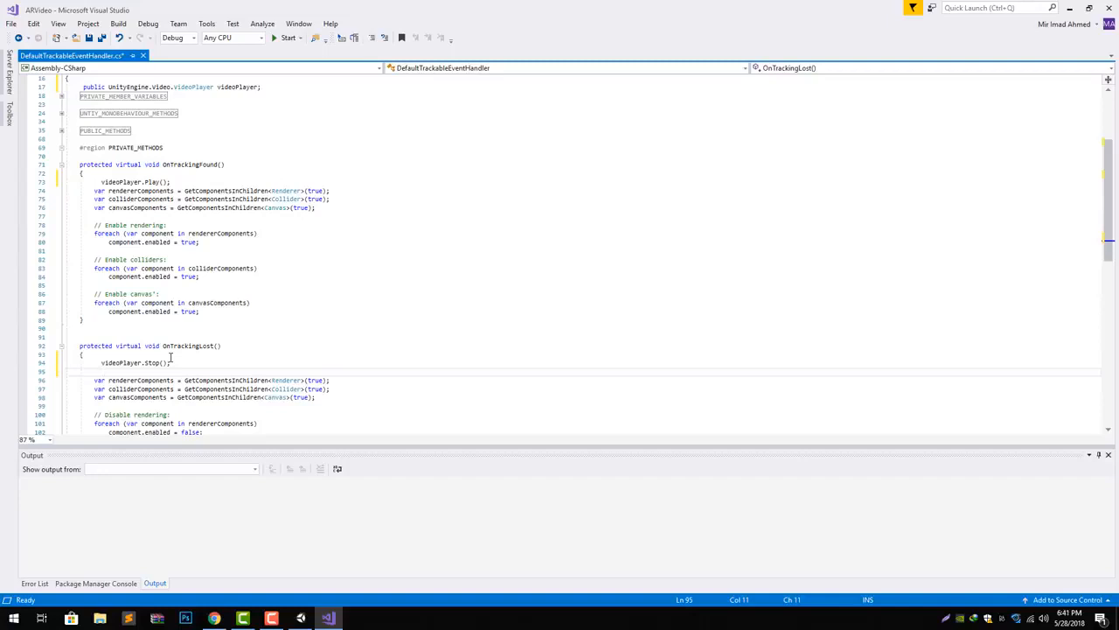
text(videoPlayer.Pause();)
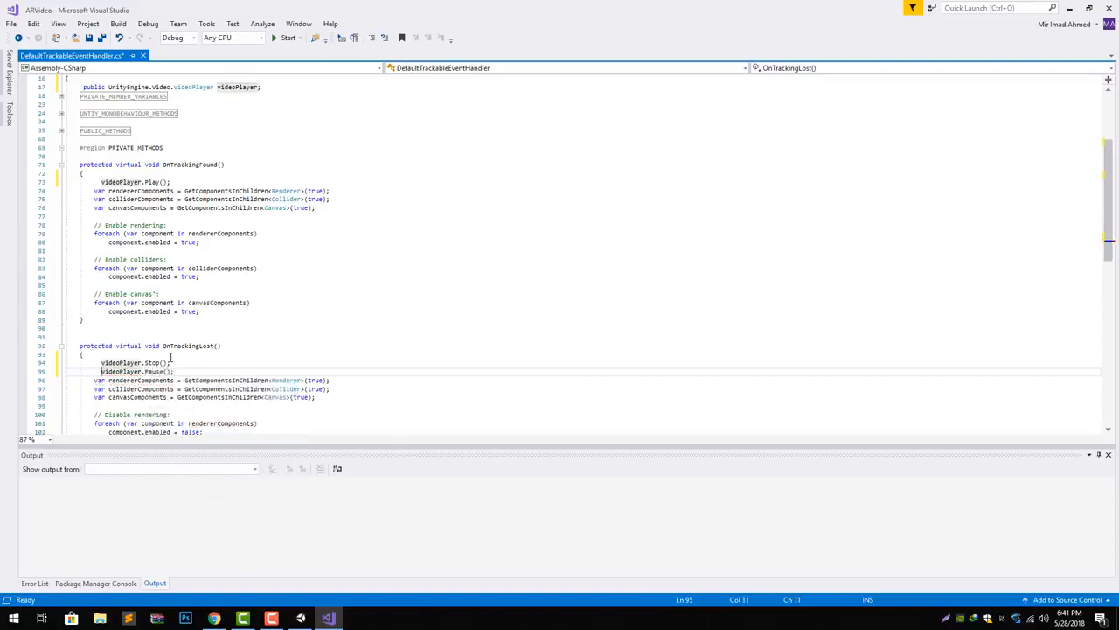
text(//)
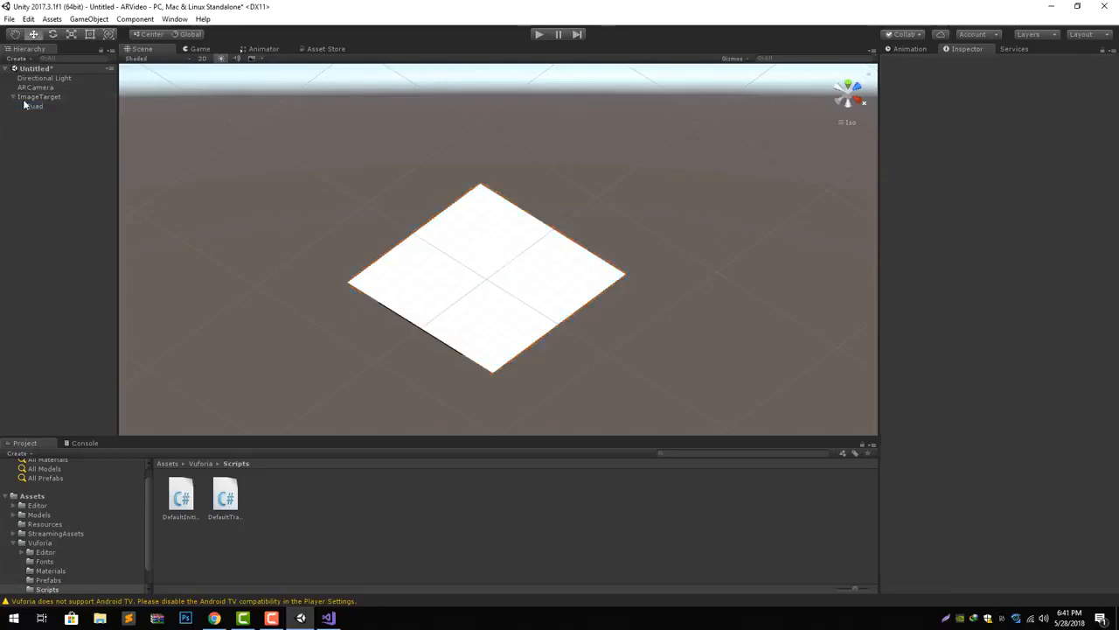
Step: Assign the Quad as the ImageTarget handler's Video Player reference
click(38, 96)
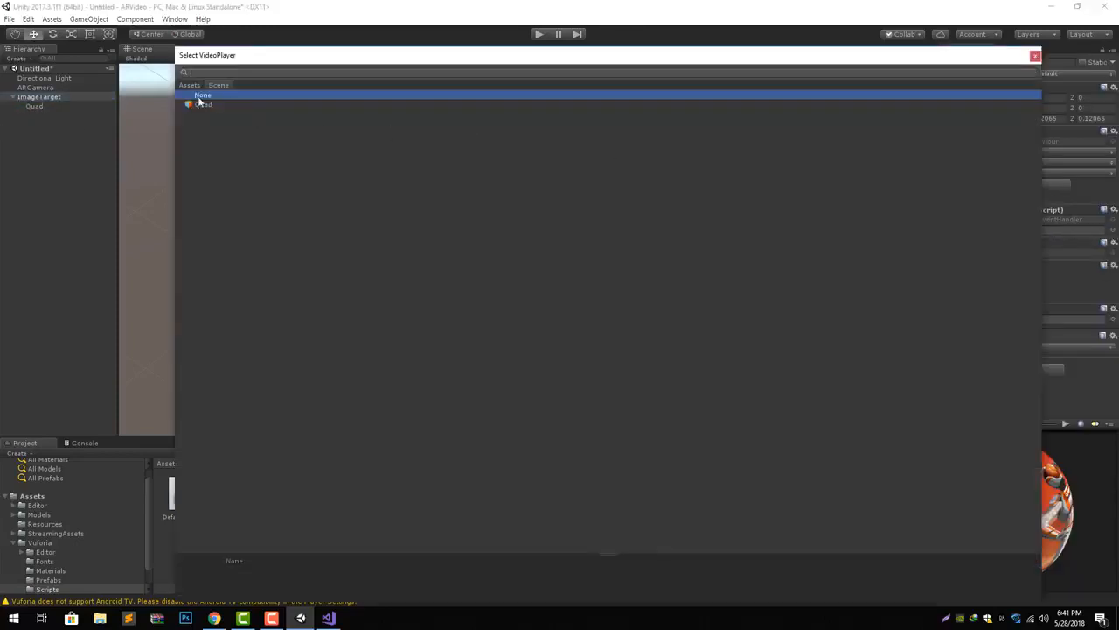
click(203, 105)
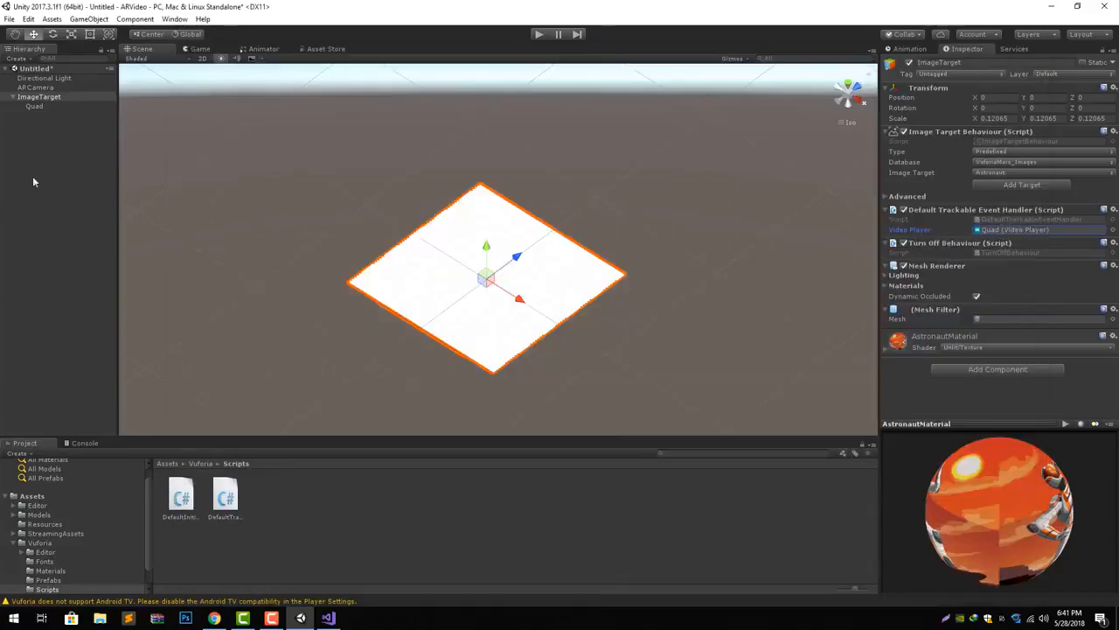
click(35, 107)
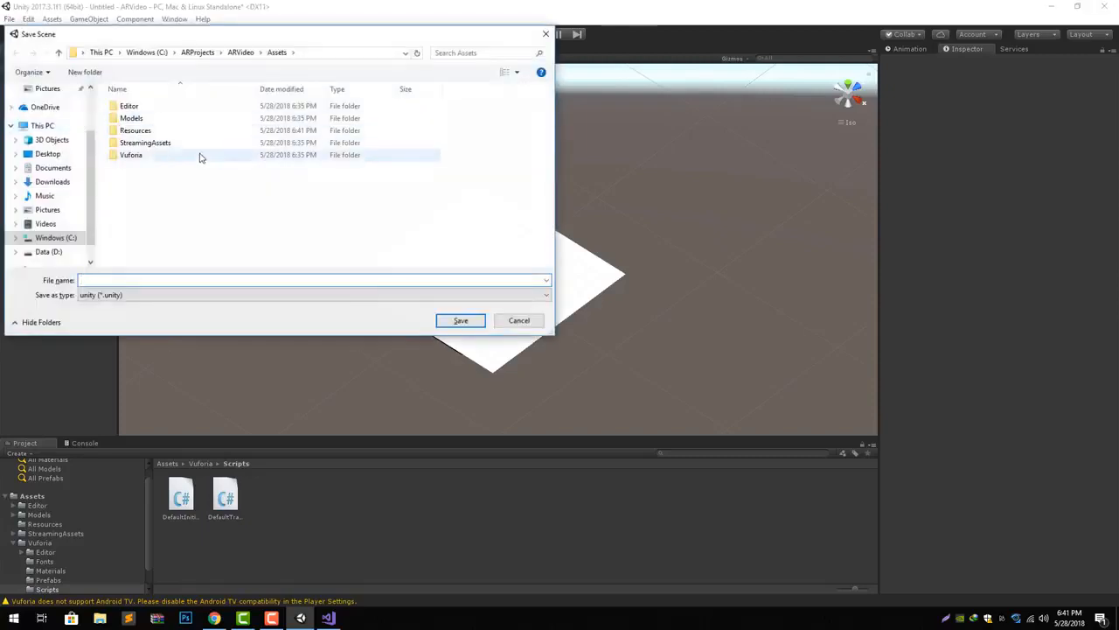
Step: Save the scene as main and bring up Build Settings
text(main)
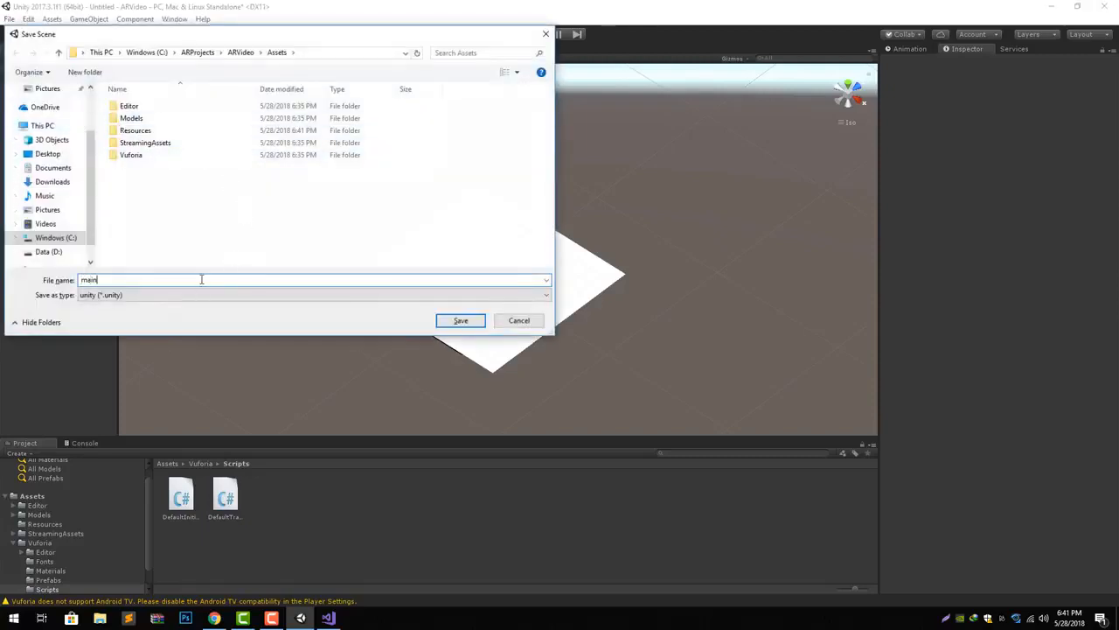
click(460, 320)
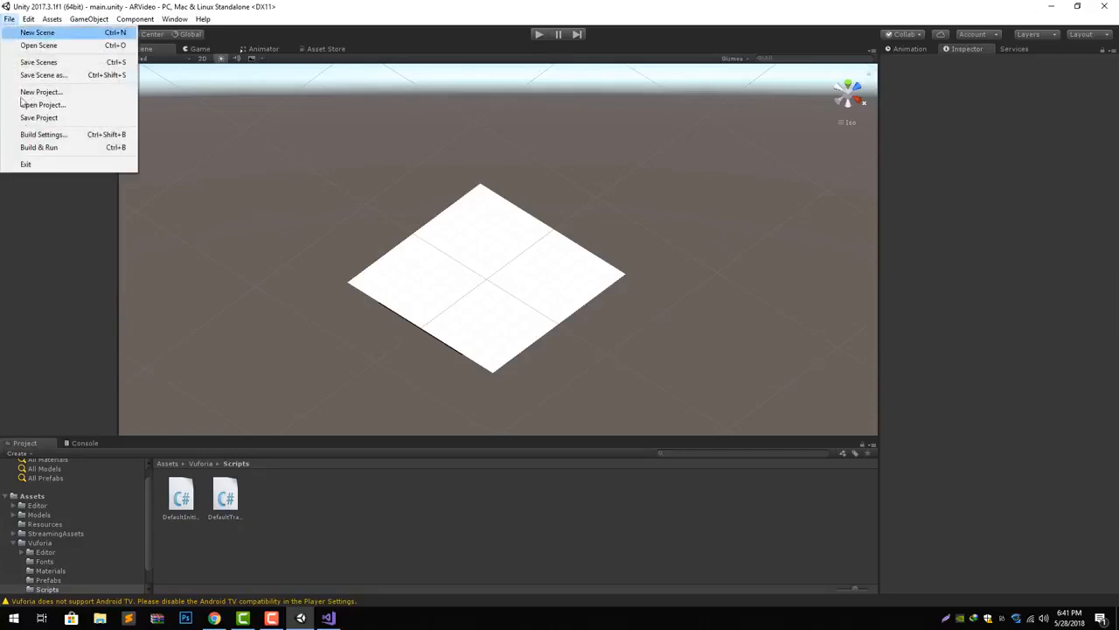
click(42, 133)
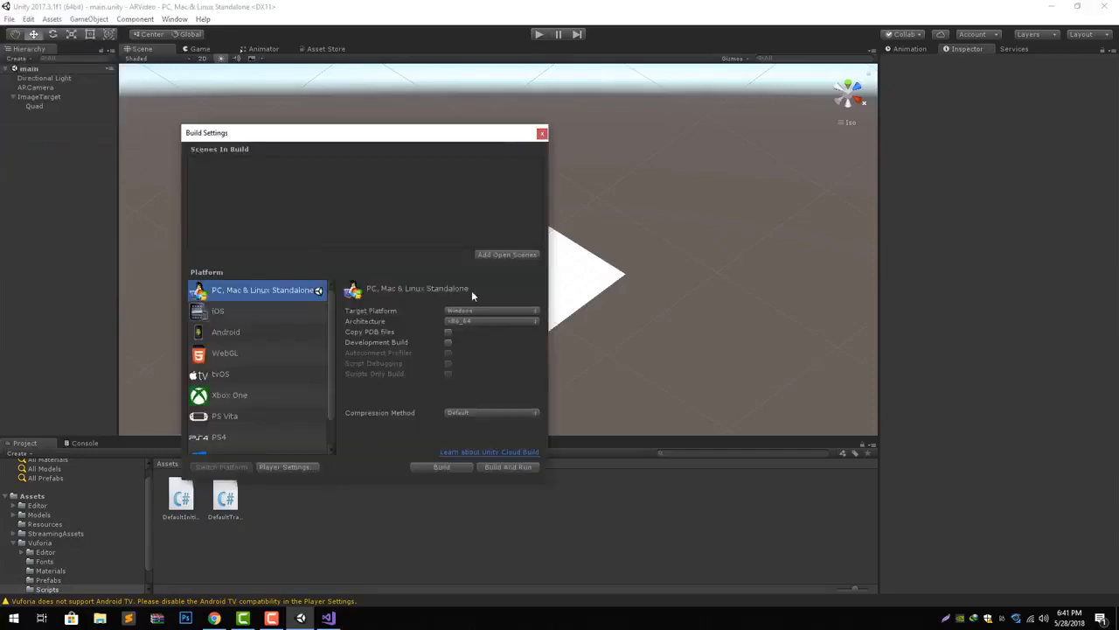
Step: Add the main scene to the build, switch the platform to Android and start the build
click(508, 255)
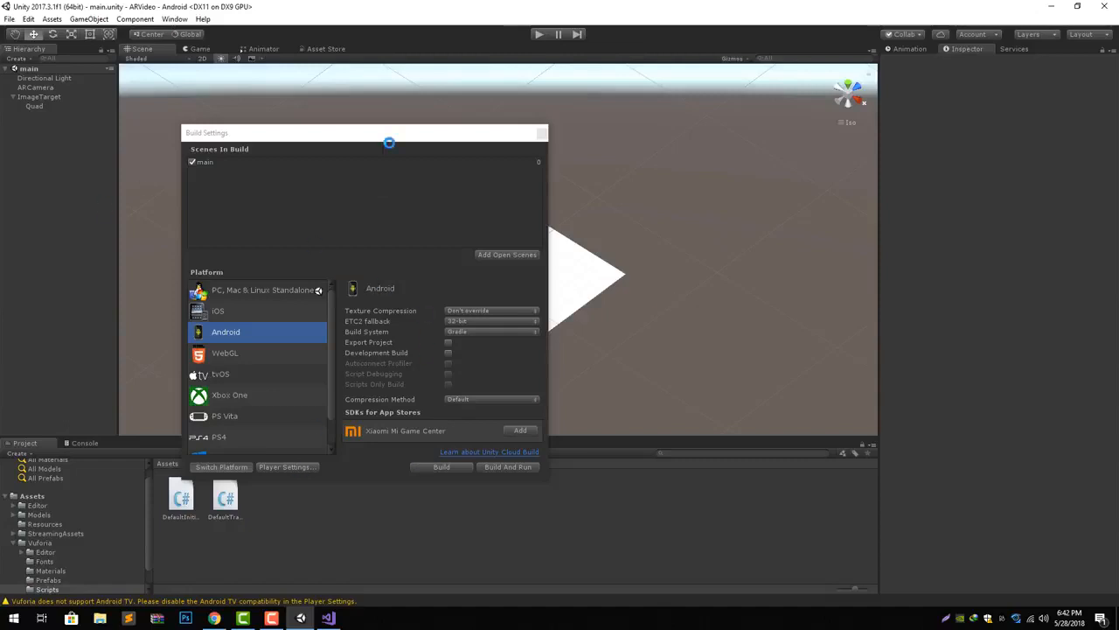
click(441, 465)
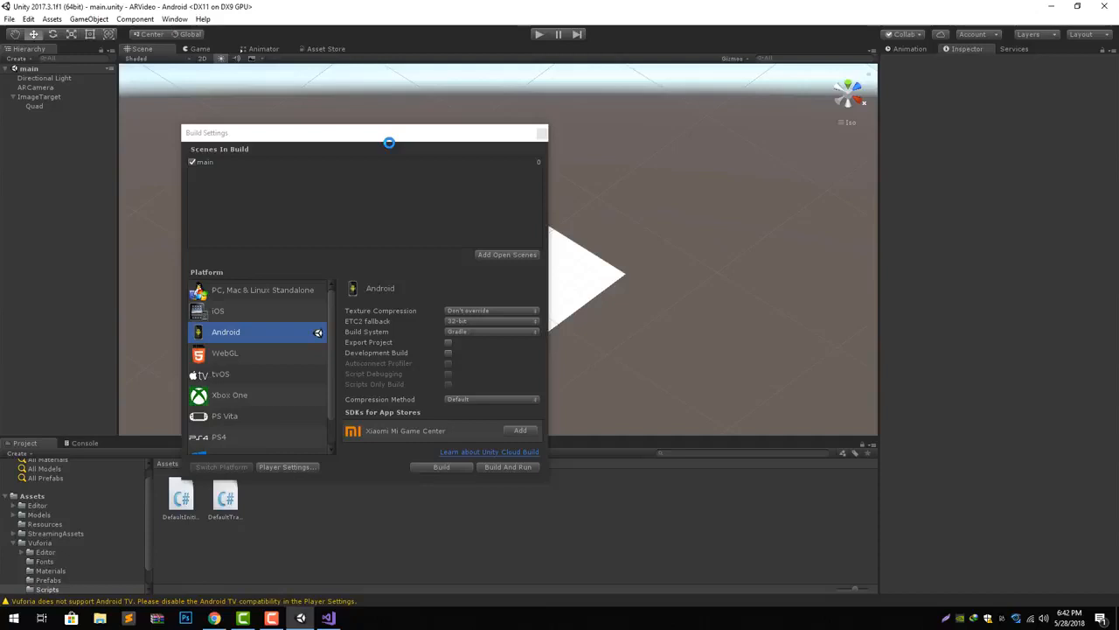
click(440, 465)
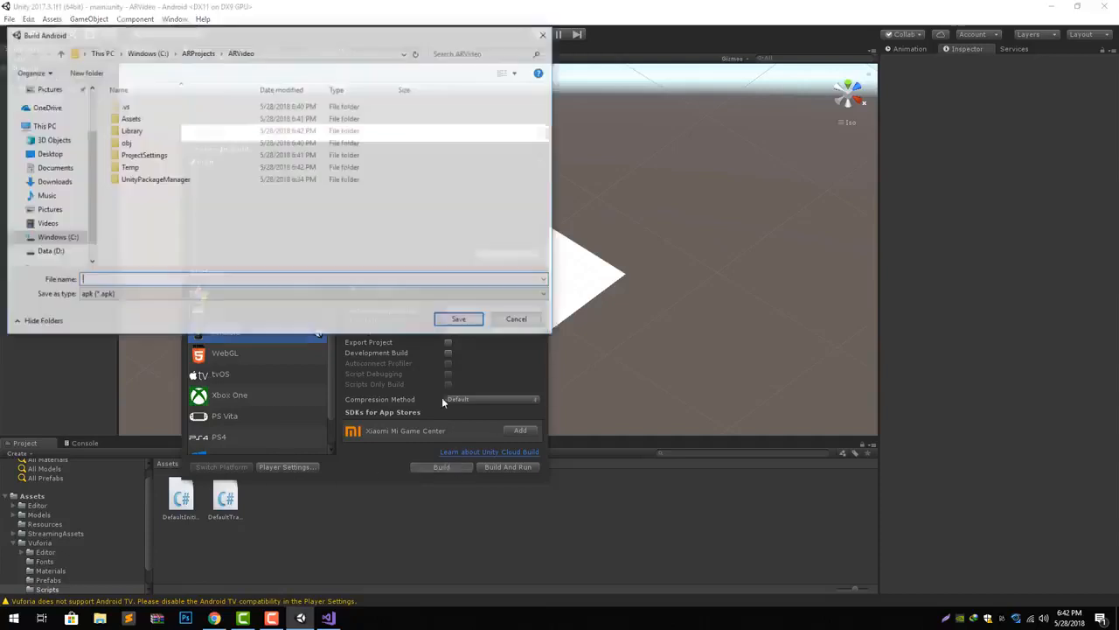
Step: Name the APK 'm', save it in the project folder to build, and run the app
text(m)
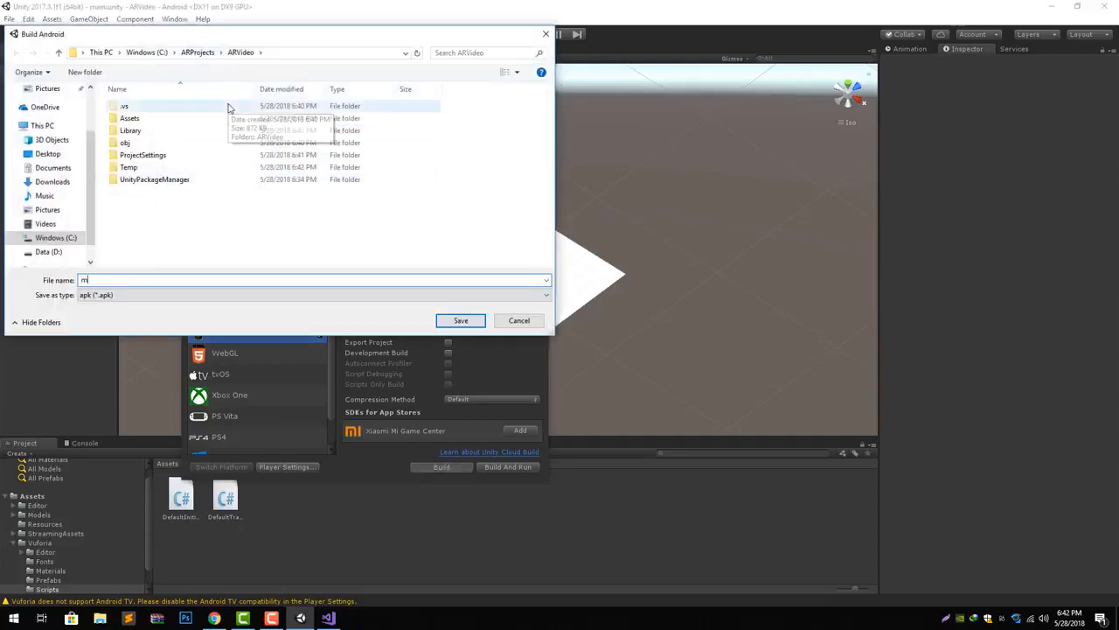
click(460, 320)
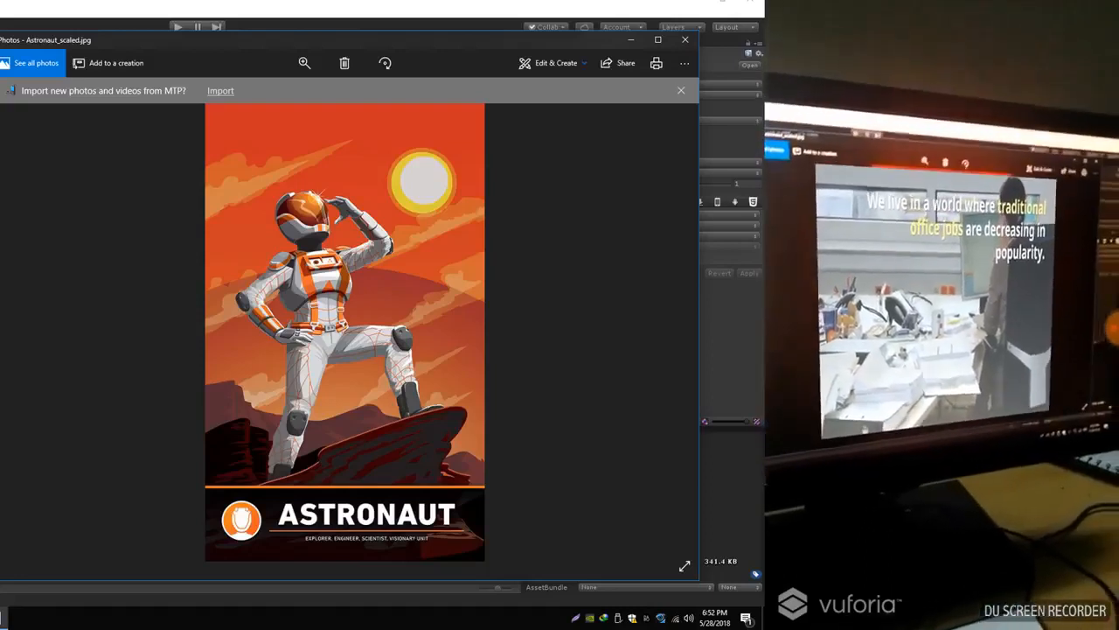
click(683, 91)
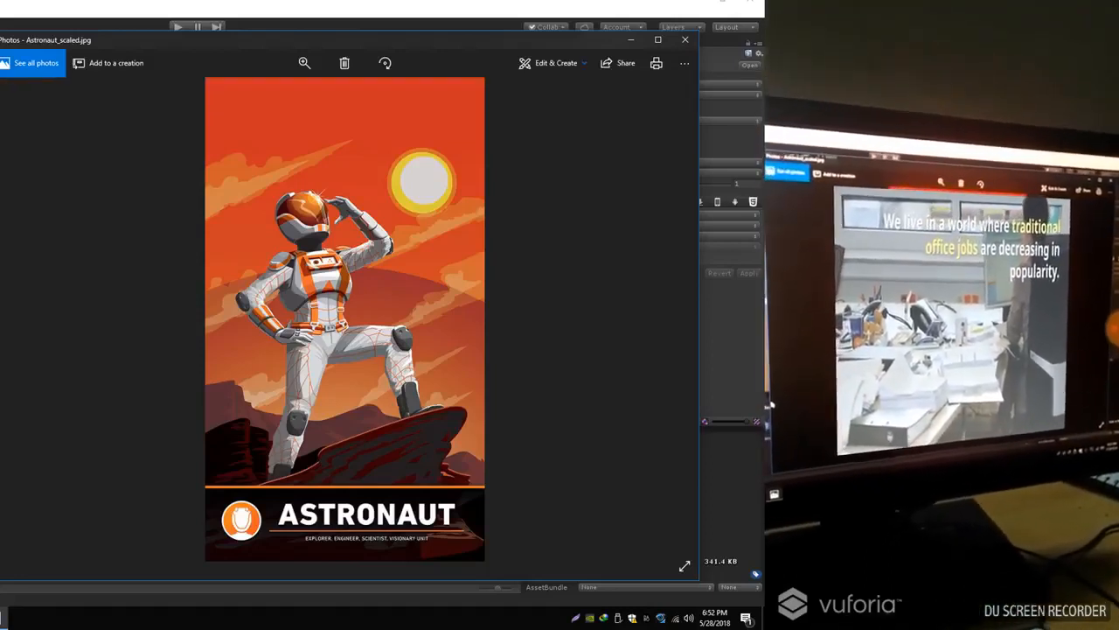